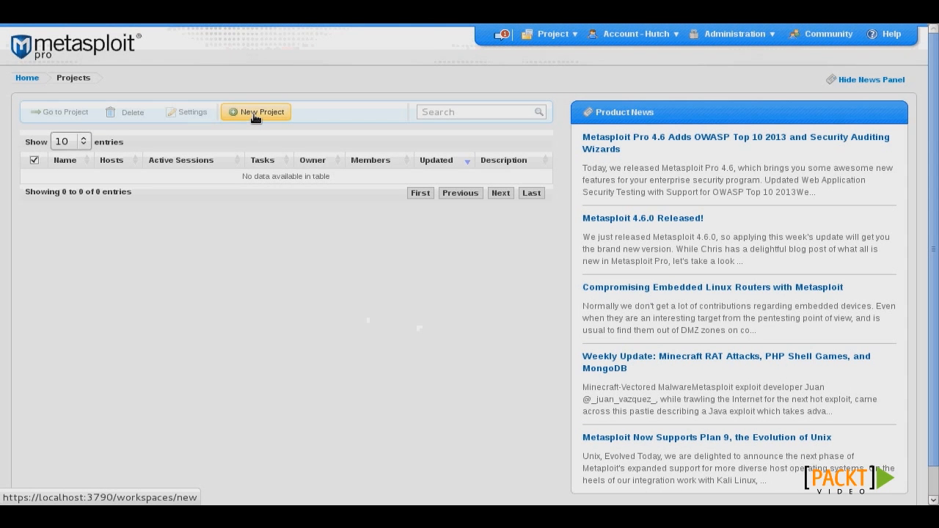
Create a project named 'Security Lab' using the default 192.168.199.1-254 range
left_click(256, 111)
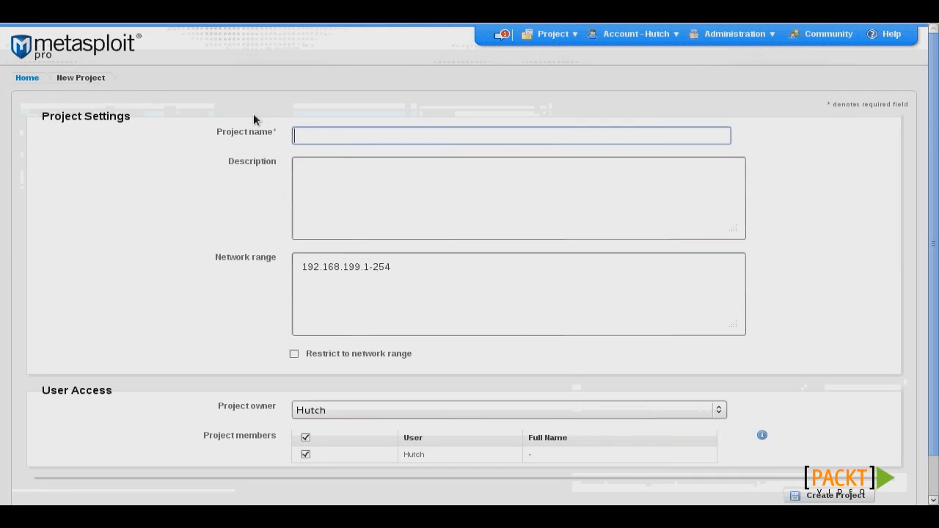
type("S")
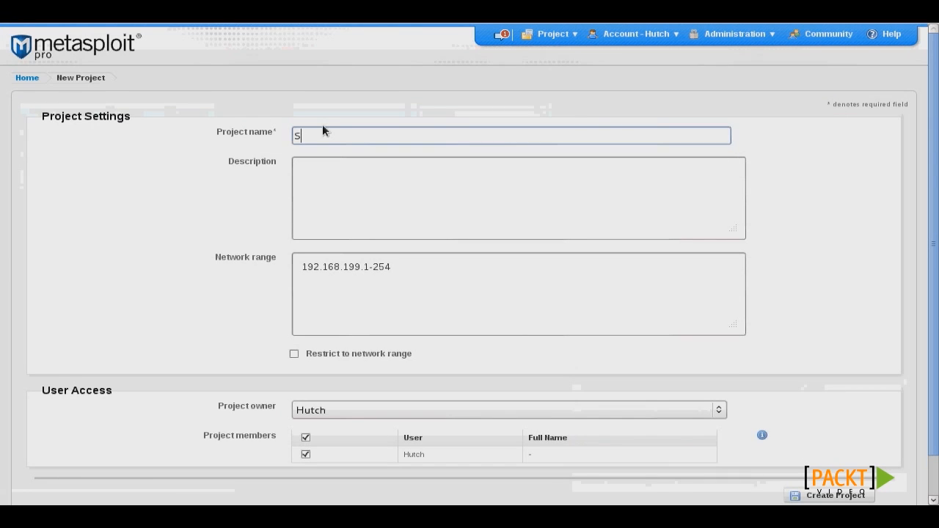
type("ecurity Lab")
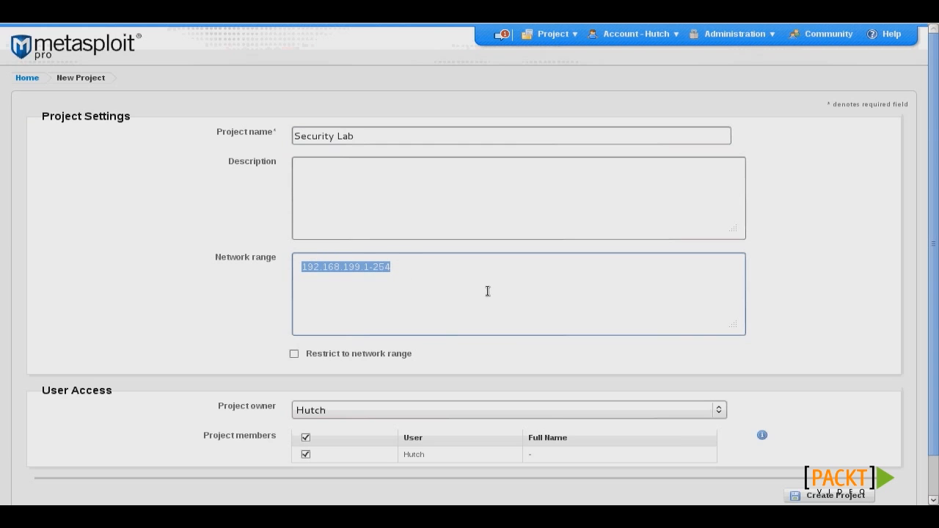
mouse_move(789, 304)
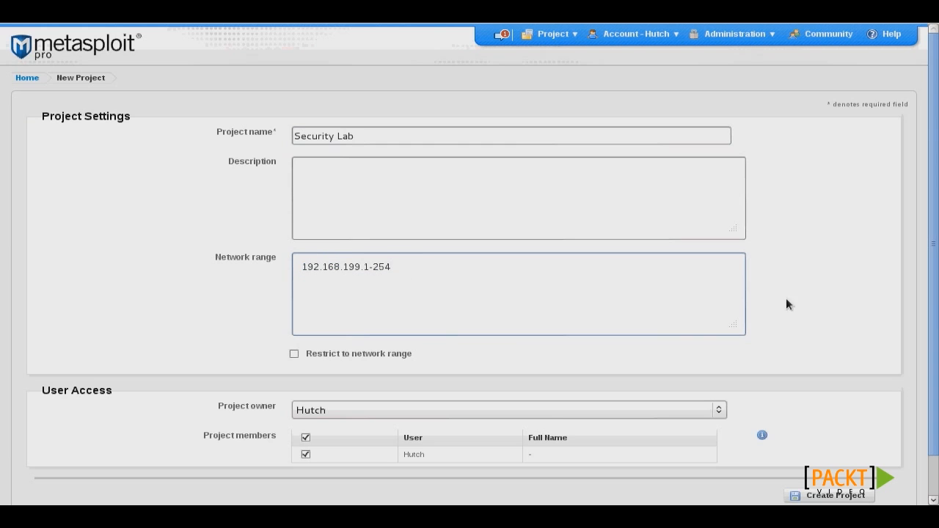
left_click(835, 495)
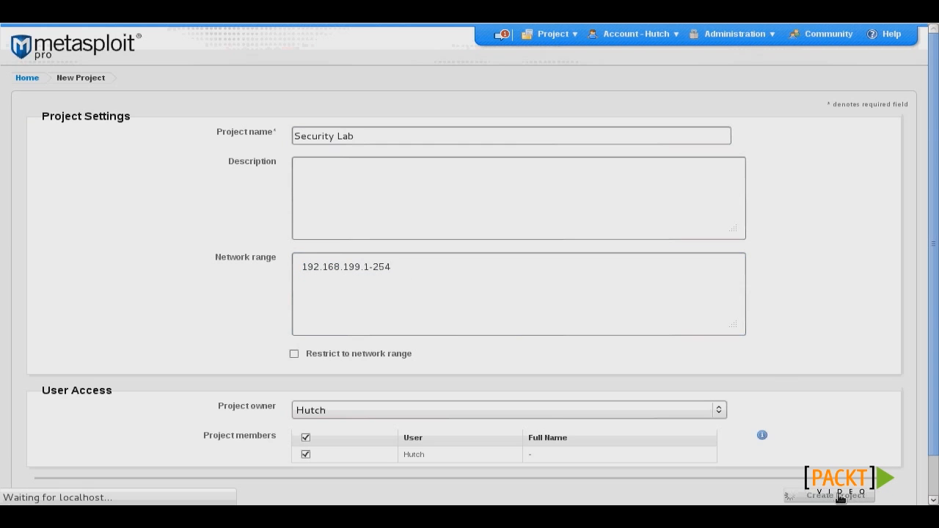
left_click(828, 497)
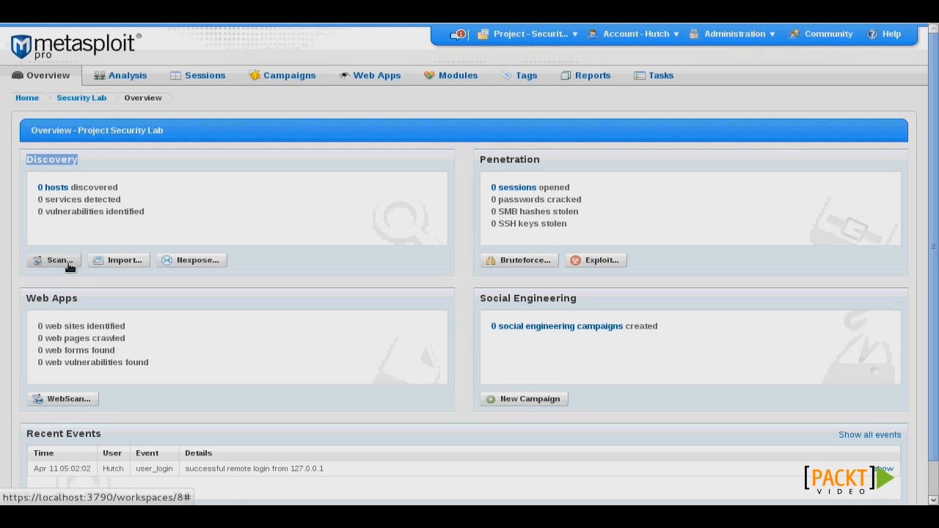
Launch a discovery scan of 192.168.199.1-254 after revealing the advanced options
left_click(54, 260)
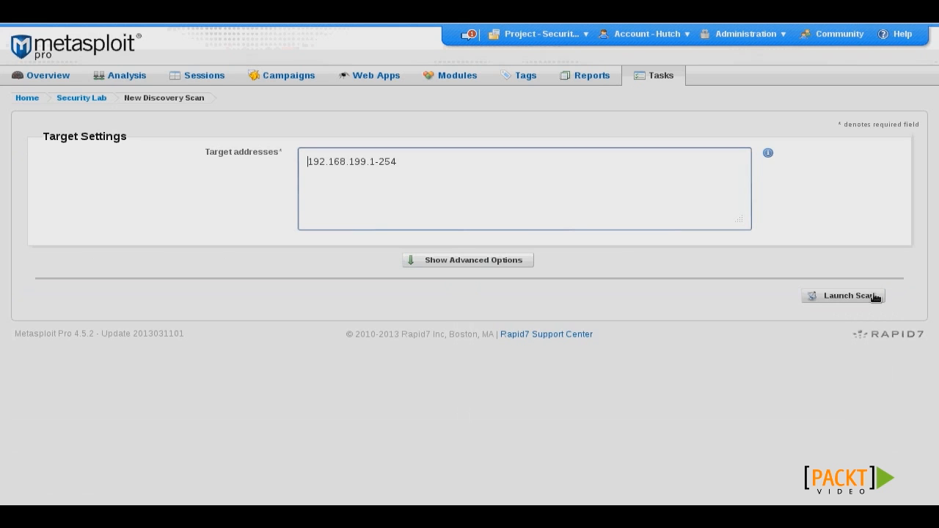
left_click(467, 260)
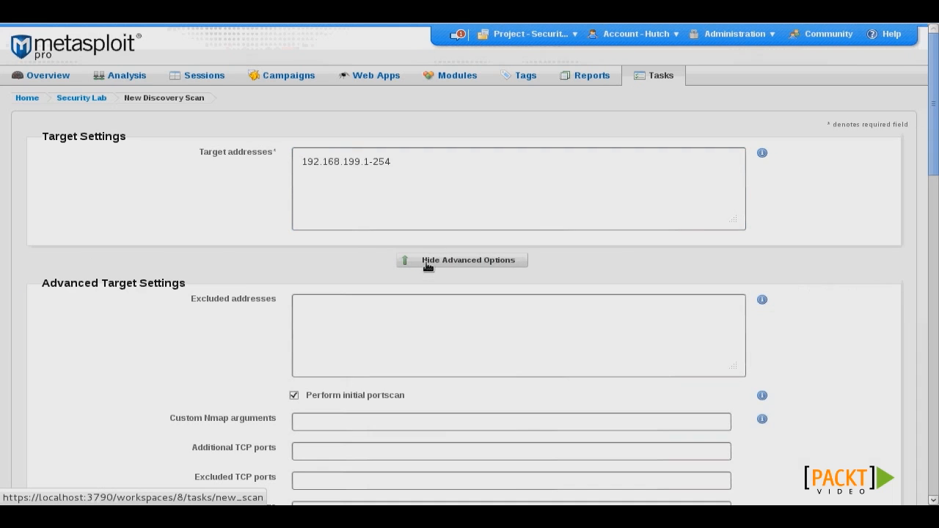
scroll("down", 3)
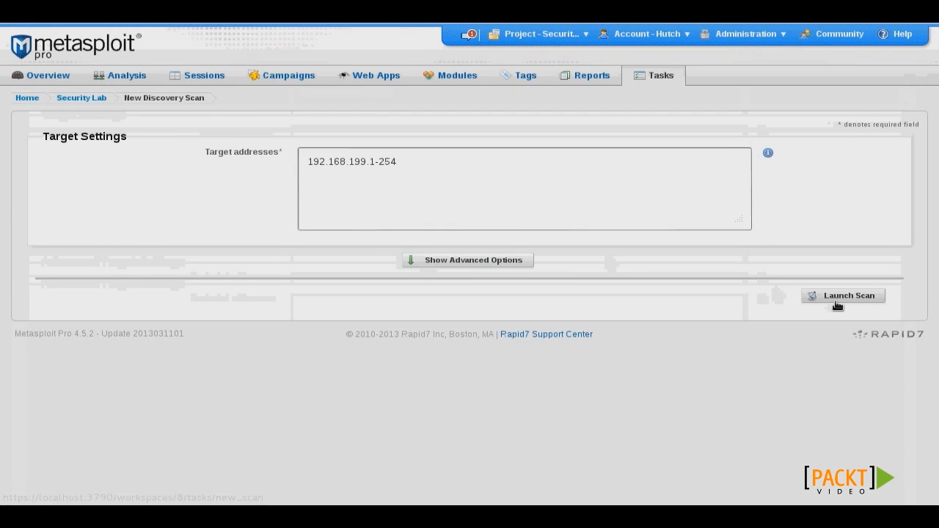
left_click(842, 295)
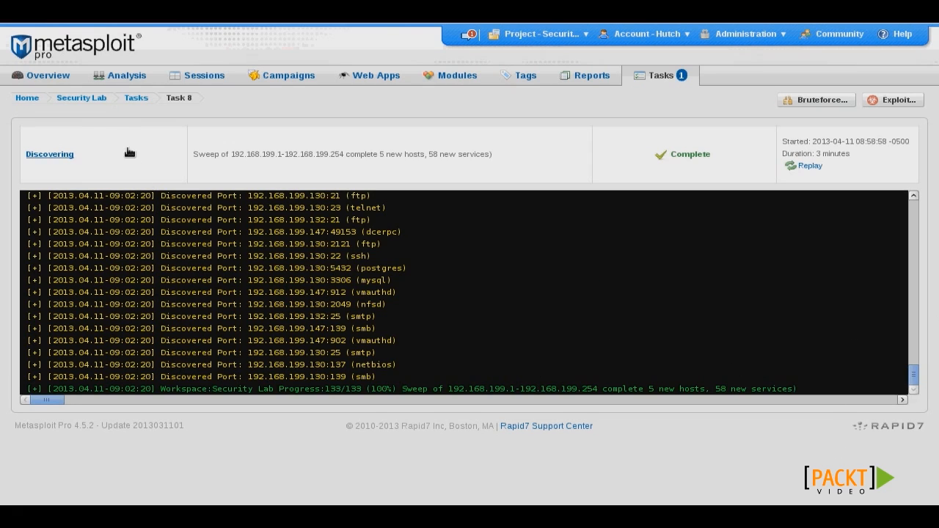
mouse_move(82, 97)
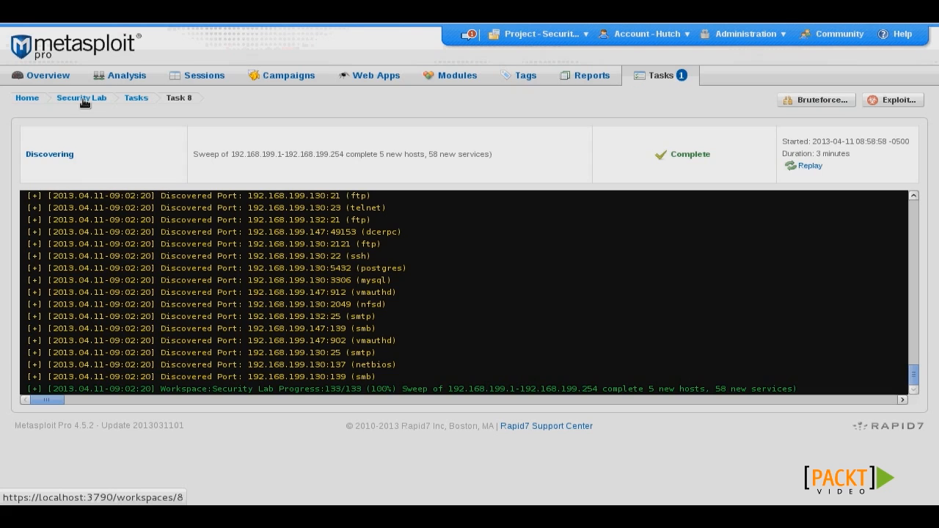
Review the overview dashboard: 5 hosts, 58 services, 1 vulnerability, 4 web sites
left_click(42, 74)
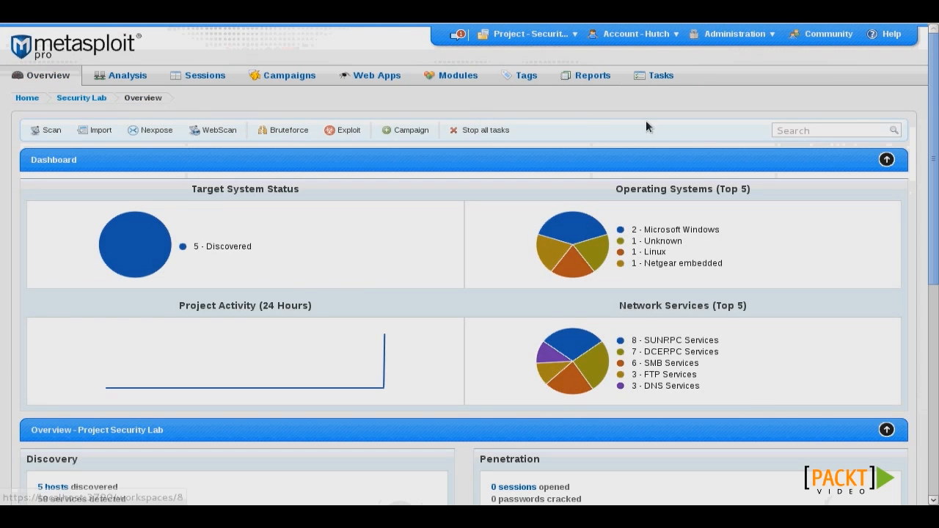
mouse_move(780, 245)
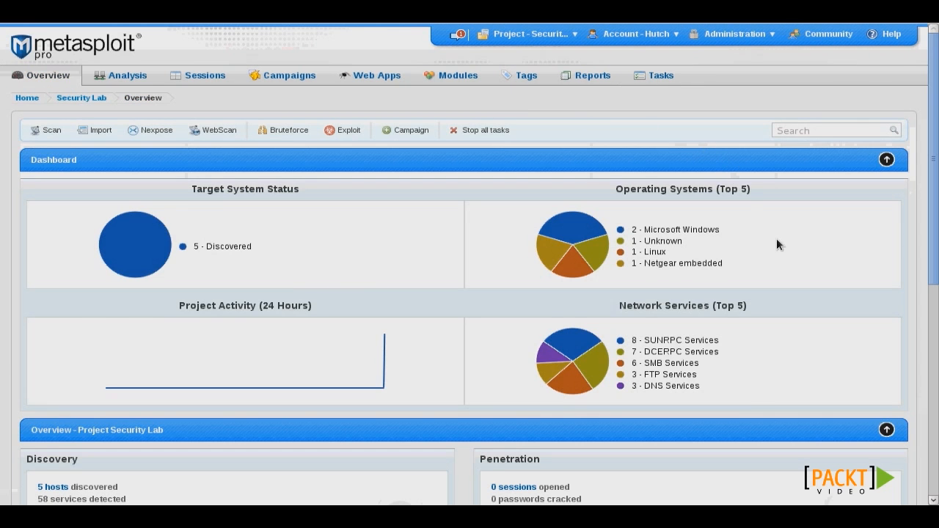
mouse_move(672, 262)
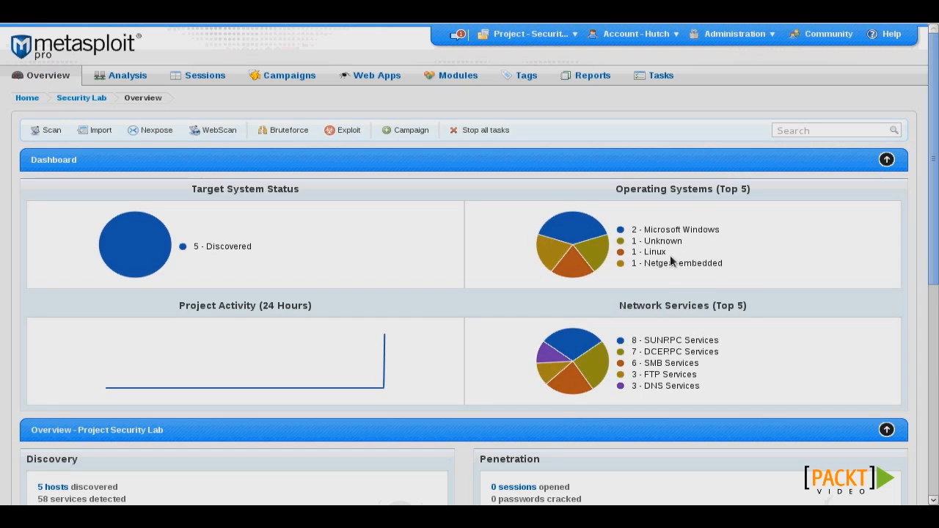
mouse_move(752, 271)
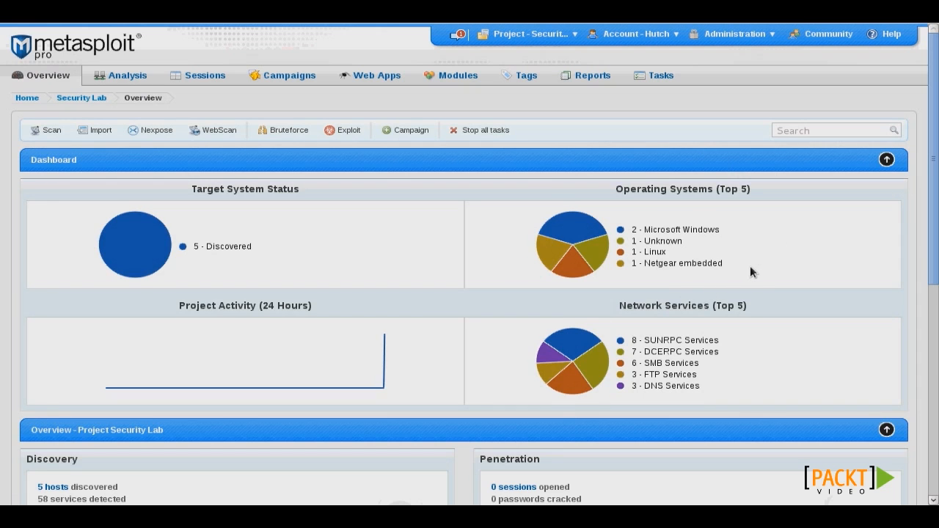
scroll("down", 3)
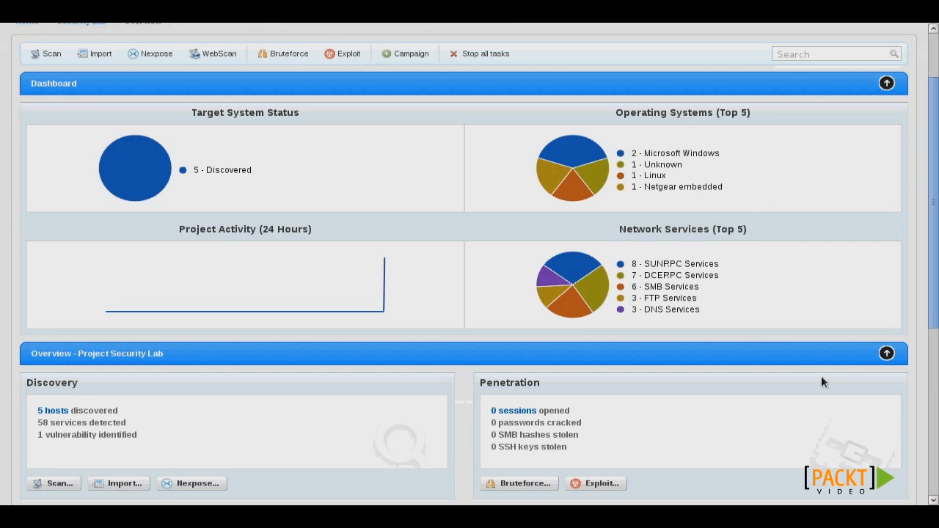
mouse_move(746, 261)
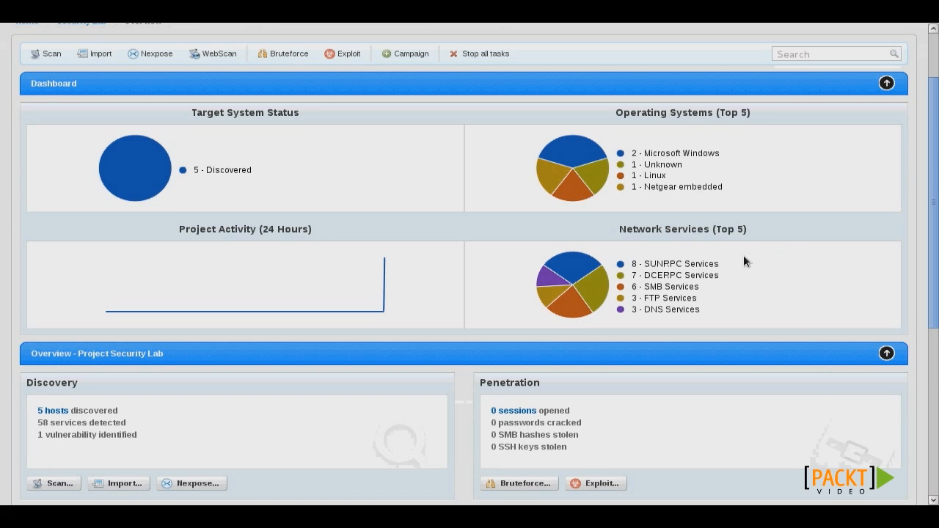
scroll("down", 3)
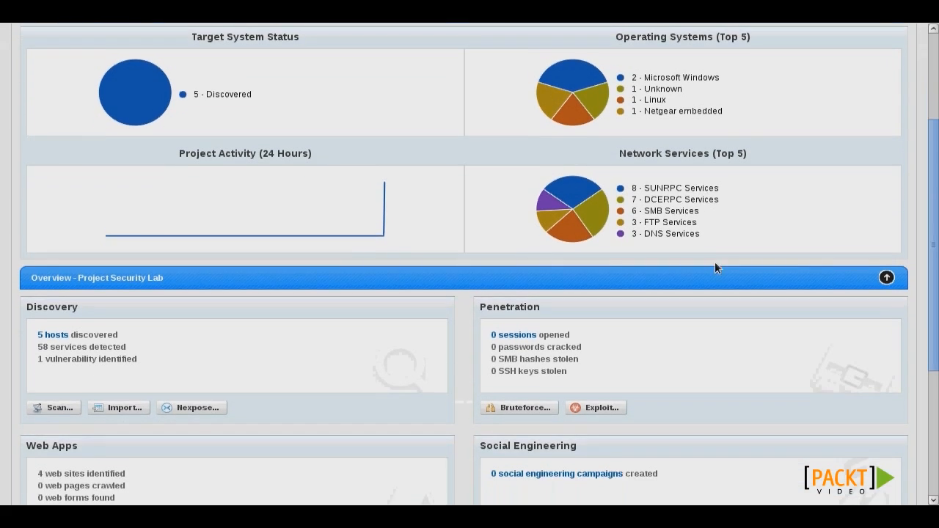
scroll("down", 3)
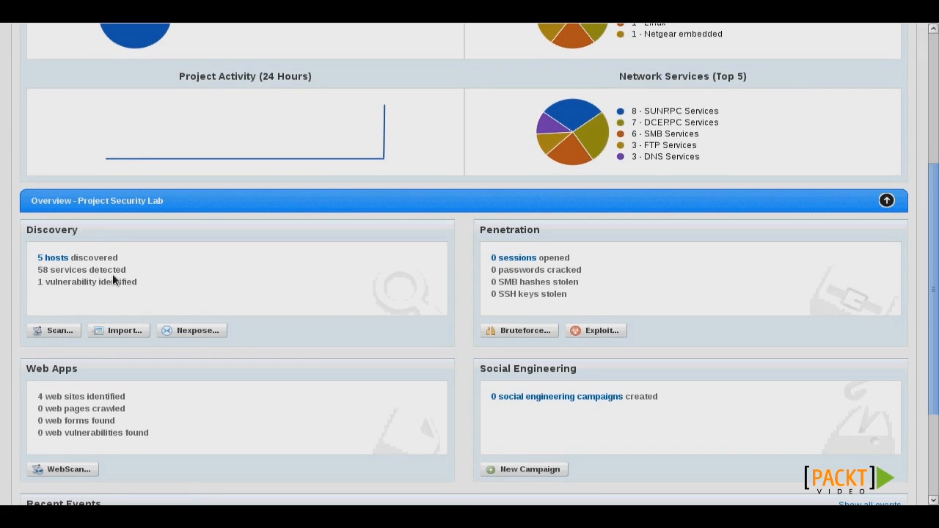
mouse_move(121, 285)
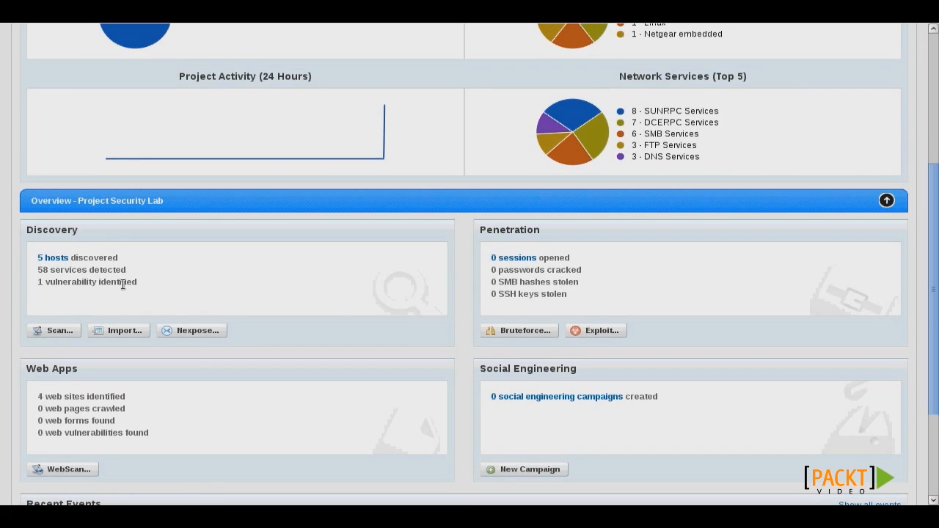
mouse_move(144, 288)
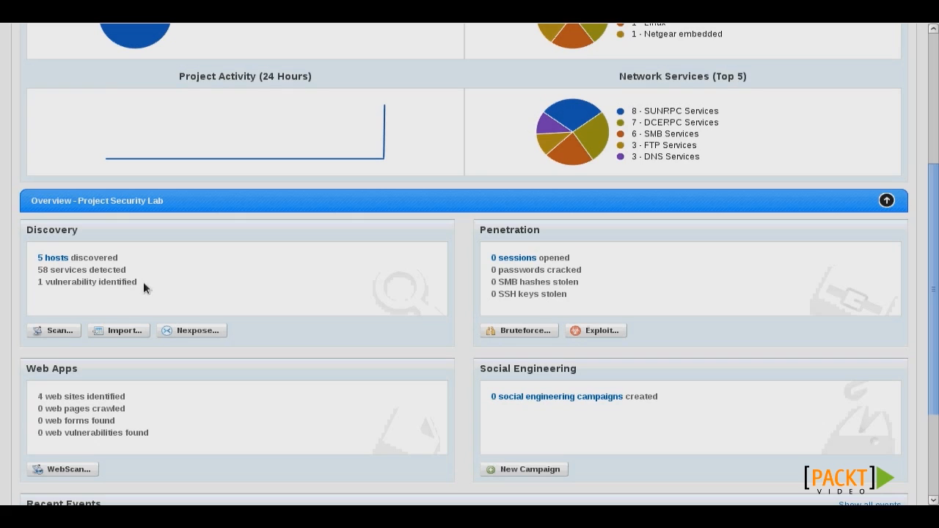
mouse_move(192, 330)
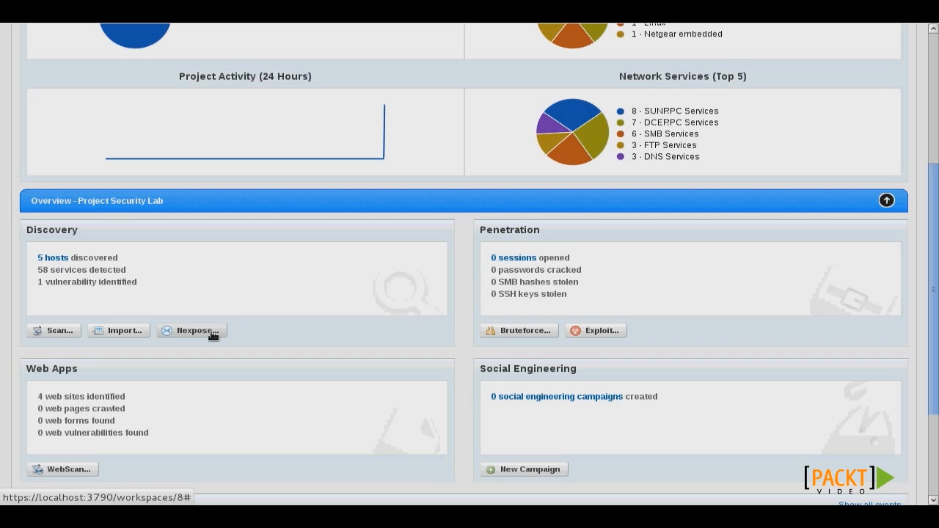
mouse_move(297, 314)
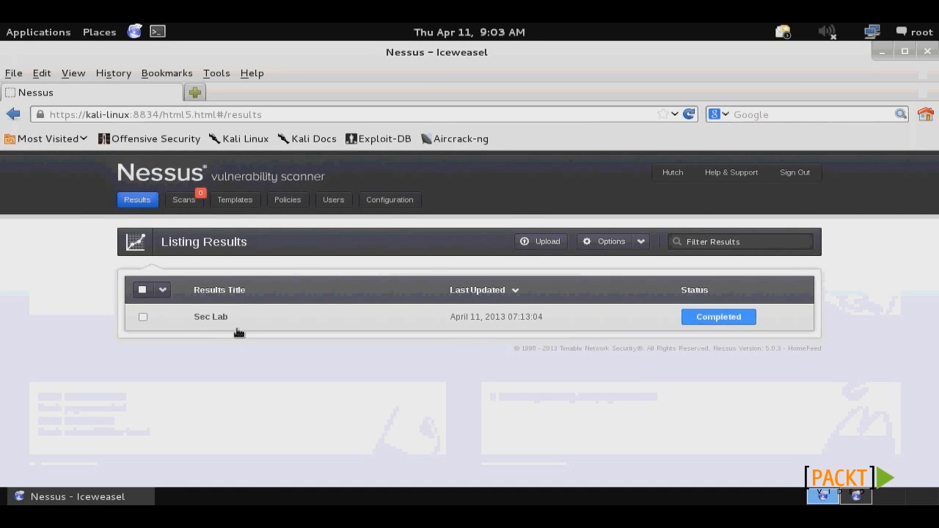
mouse_move(220, 323)
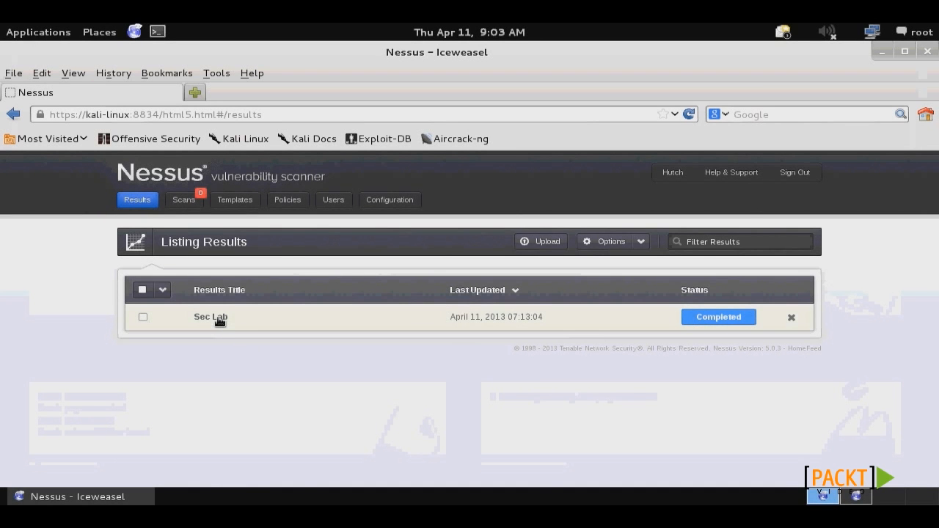
Export the Sec Lab results in Nessus format and save nessus_report_Sec_Lab.nessus
left_click(210, 317)
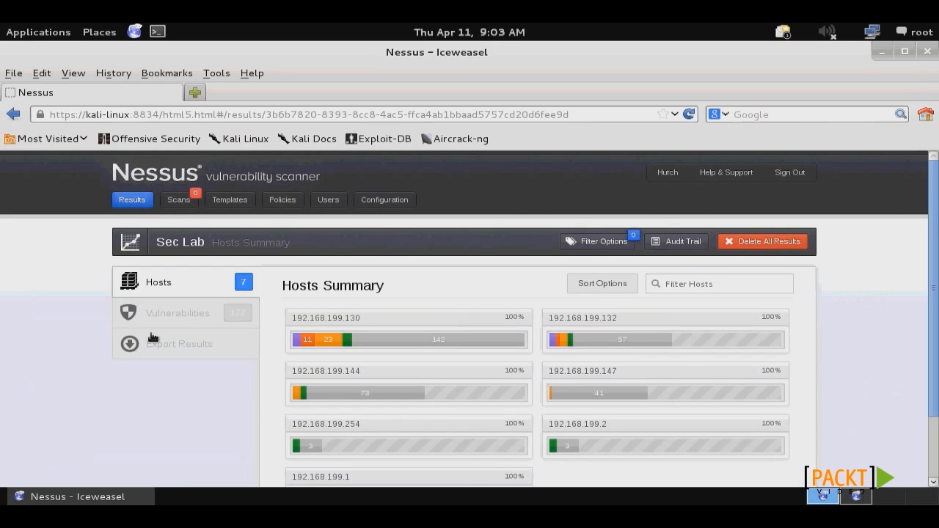
left_click(179, 343)
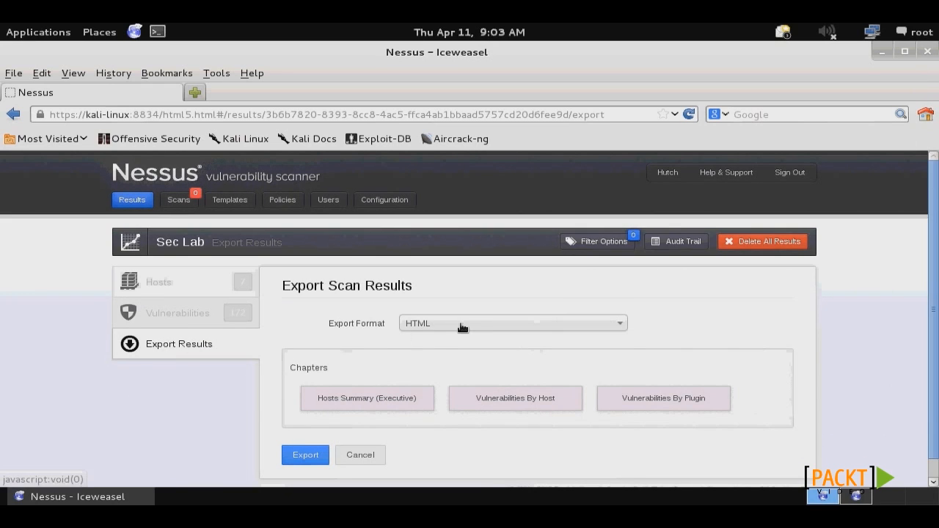
left_click(512, 323)
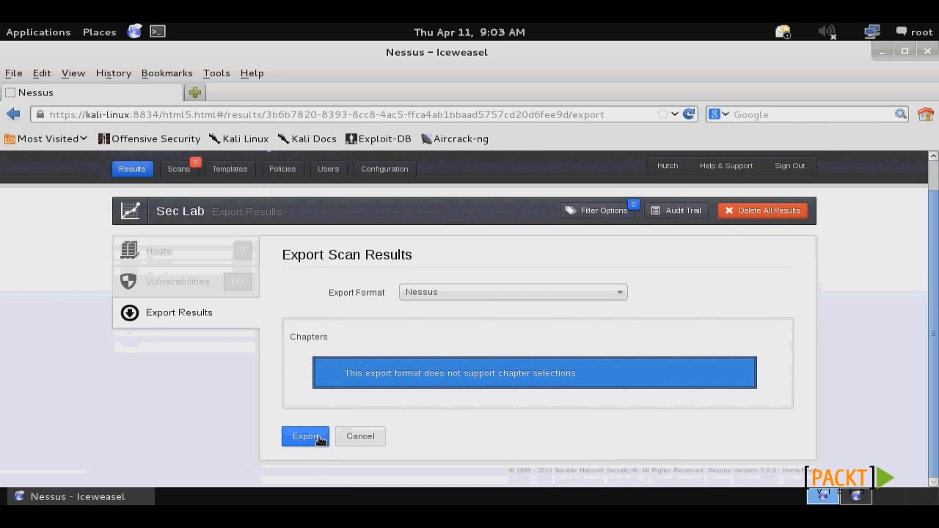
left_click(305, 436)
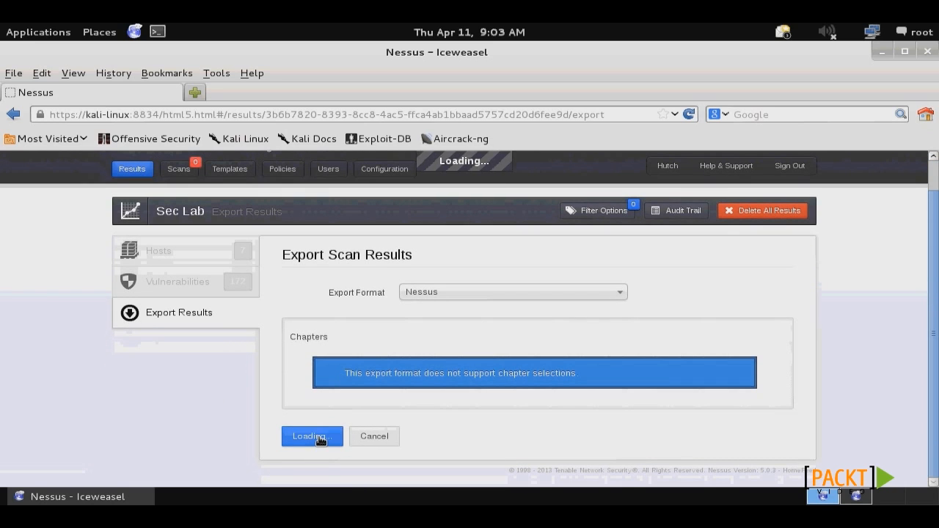
left_click(312, 436)
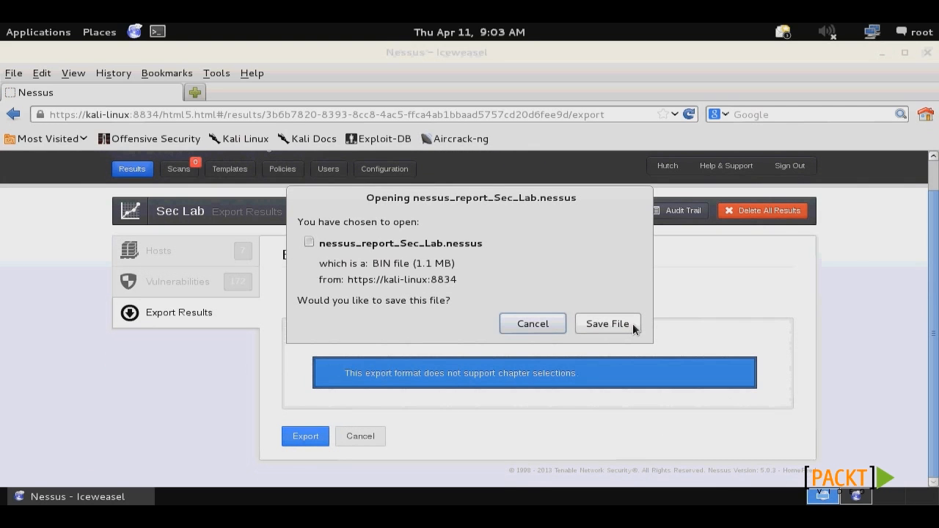
left_click(607, 324)
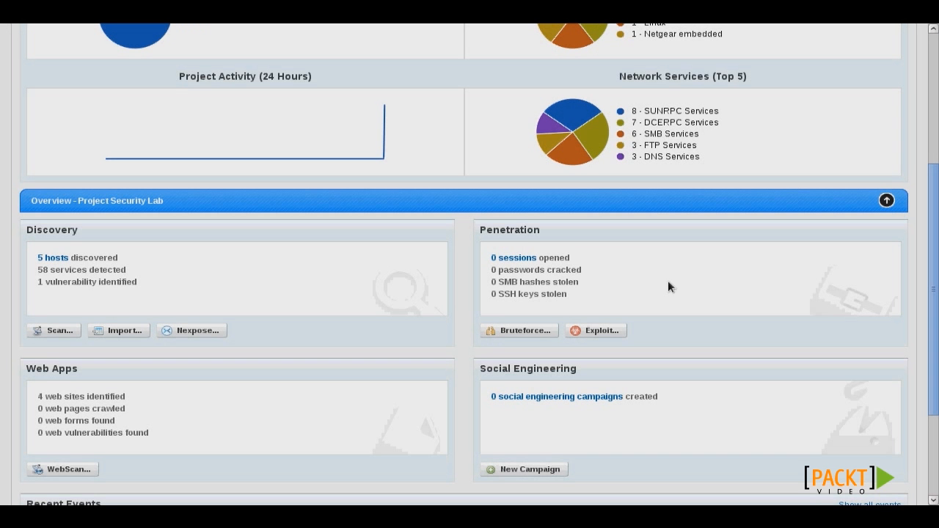
mouse_move(114, 352)
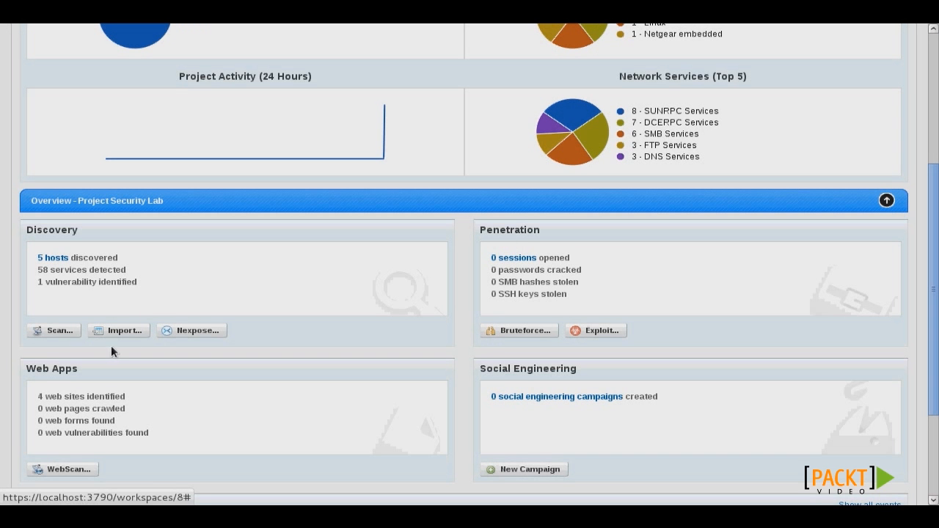
Import nessus_report_Sec_Lab.nessus, bringing the project to 7 hosts and 393 vulnerabilities
scroll("up", 3)
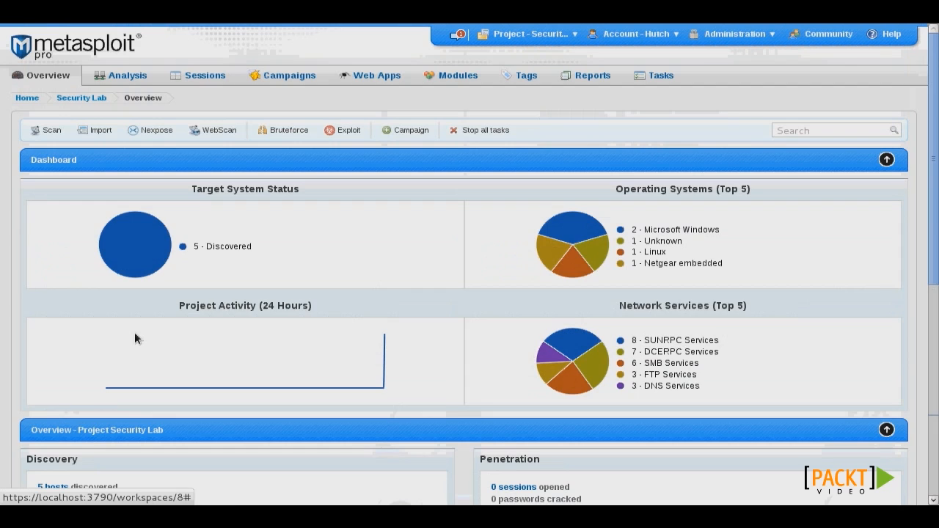
left_click(95, 130)
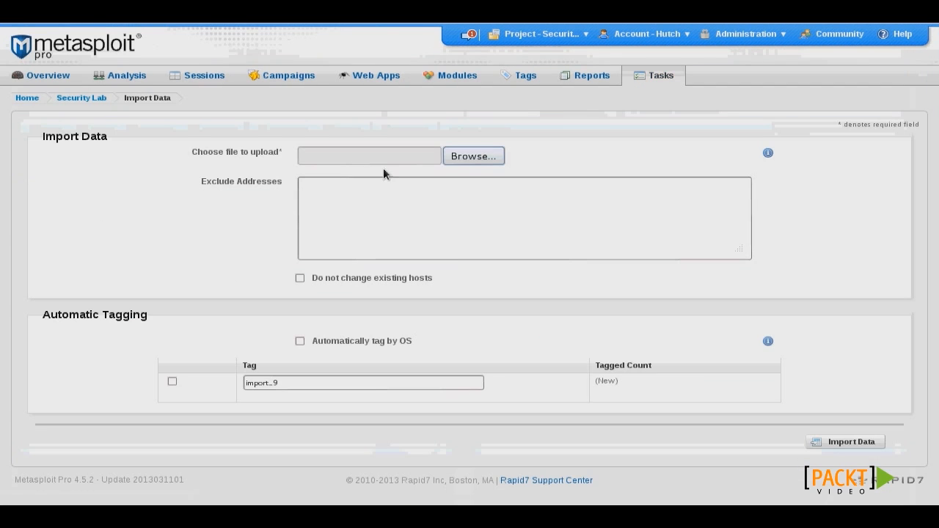
left_click(474, 155)
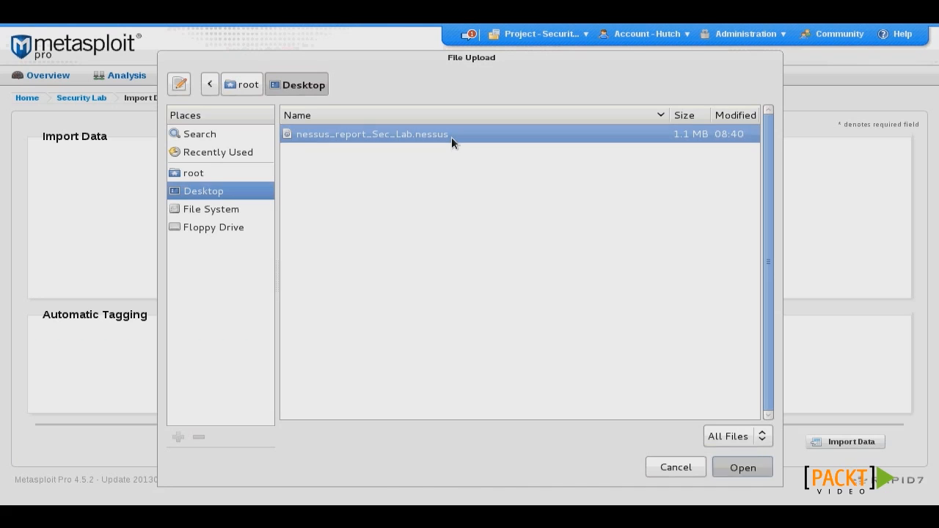
left_click(742, 466)
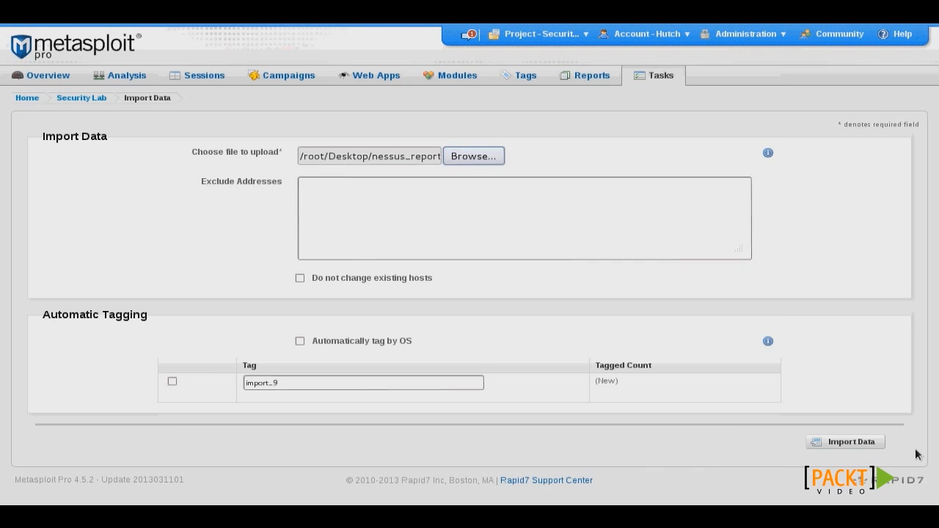
left_click(844, 441)
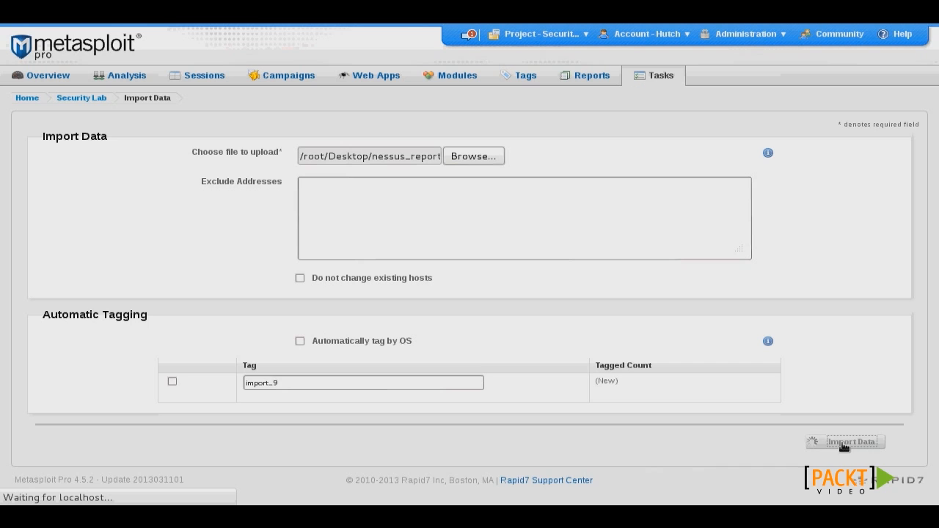
left_click(846, 441)
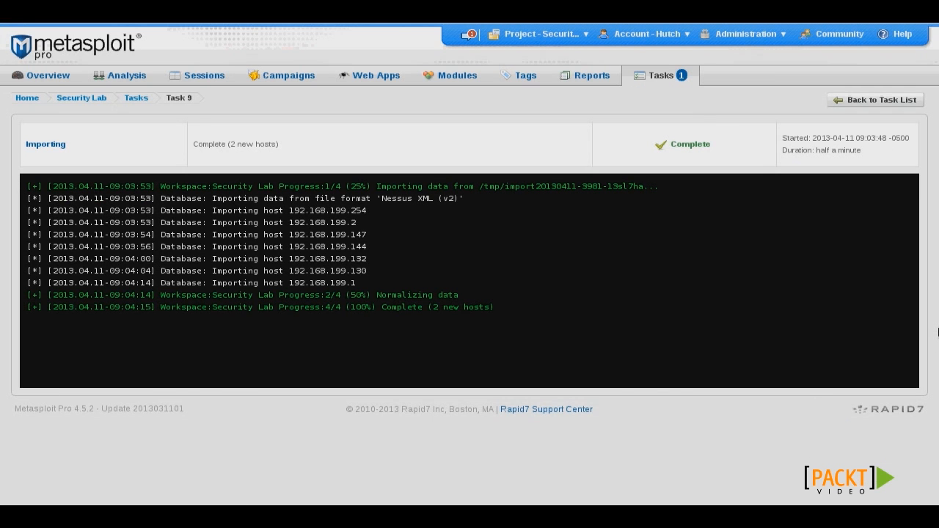
mouse_move(186, 221)
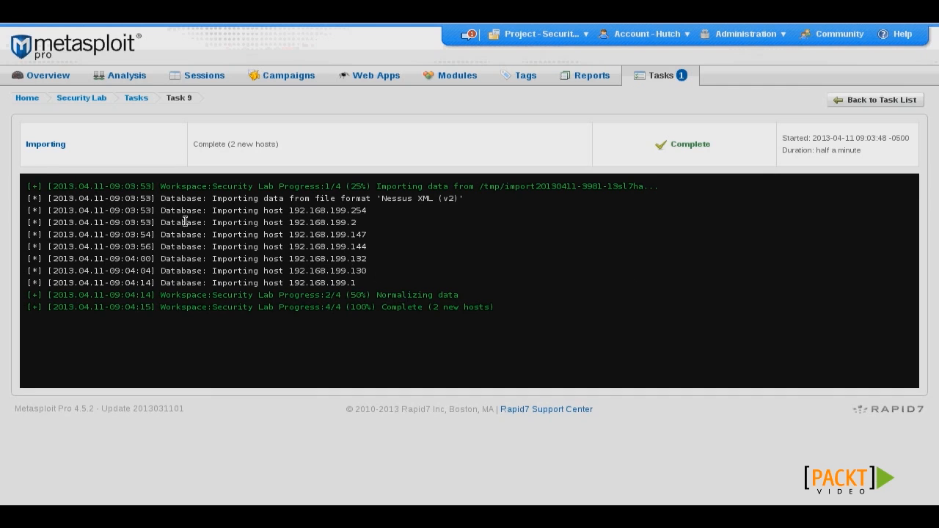
left_click(82, 97)
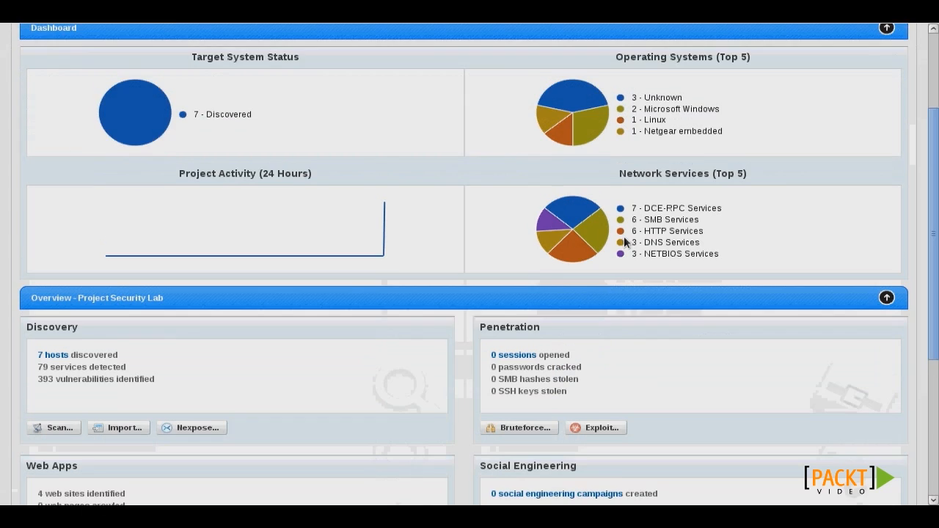
scroll("down", 3)
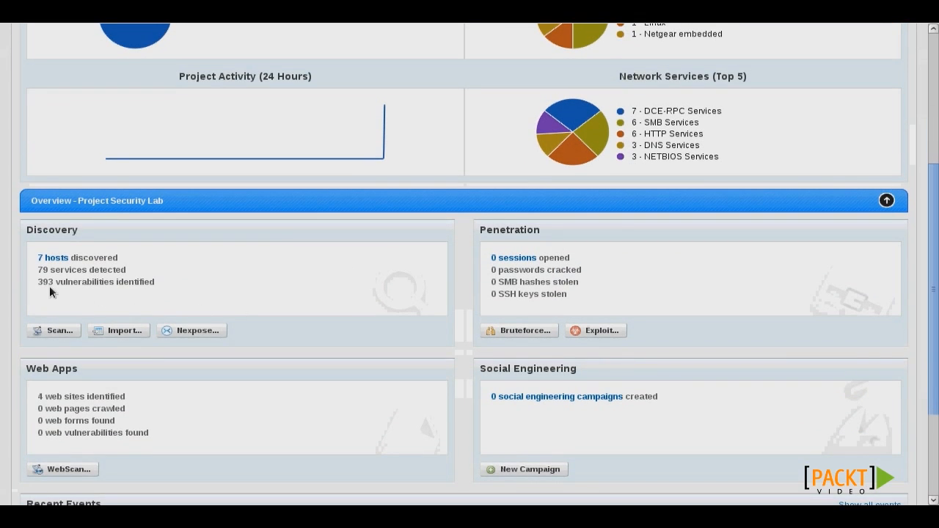
mouse_move(339, 281)
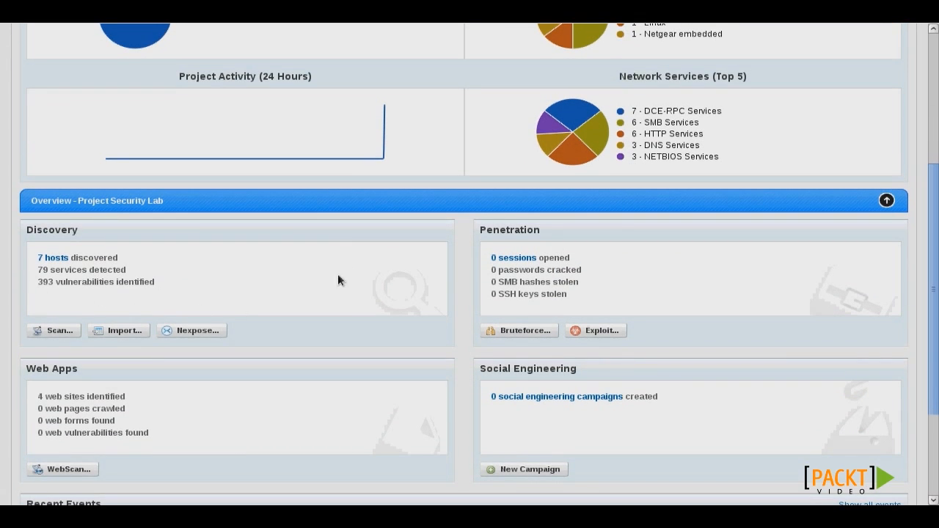
mouse_move(708, 285)
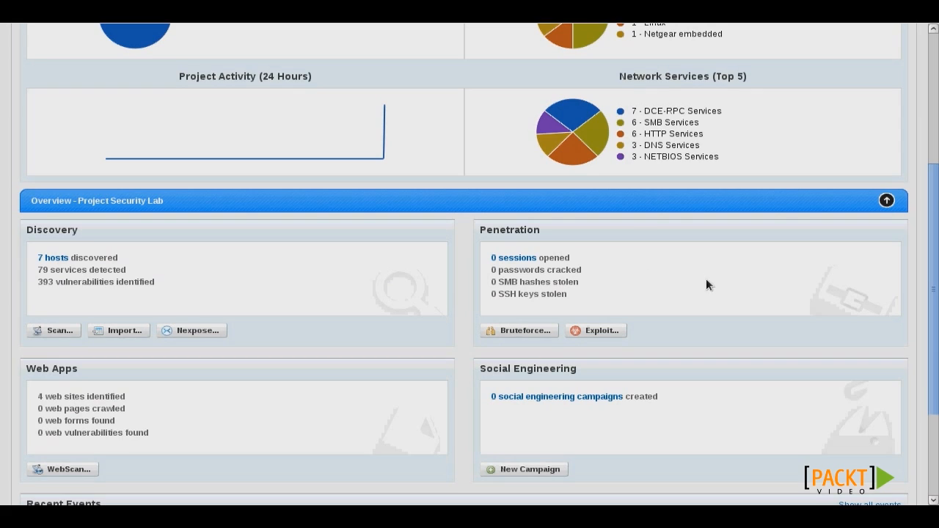
mouse_move(531, 297)
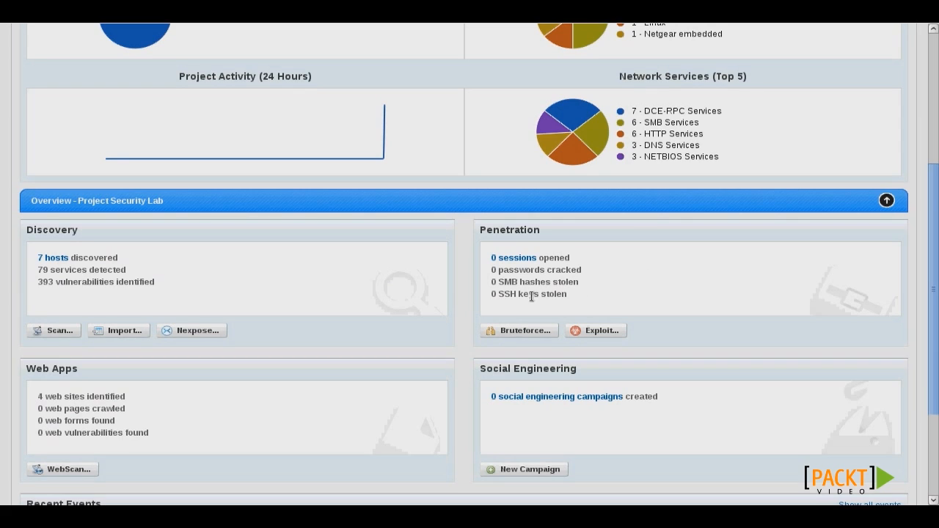
mouse_move(521, 331)
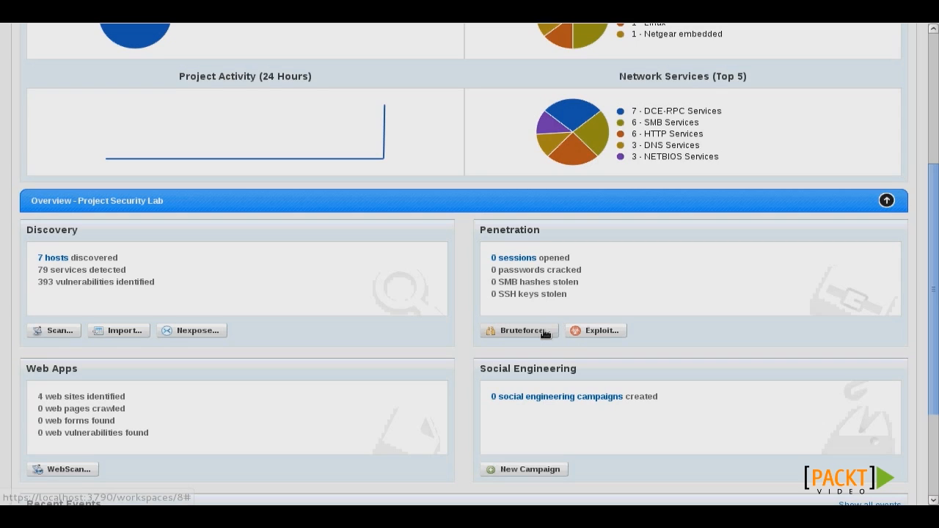
mouse_move(621, 340)
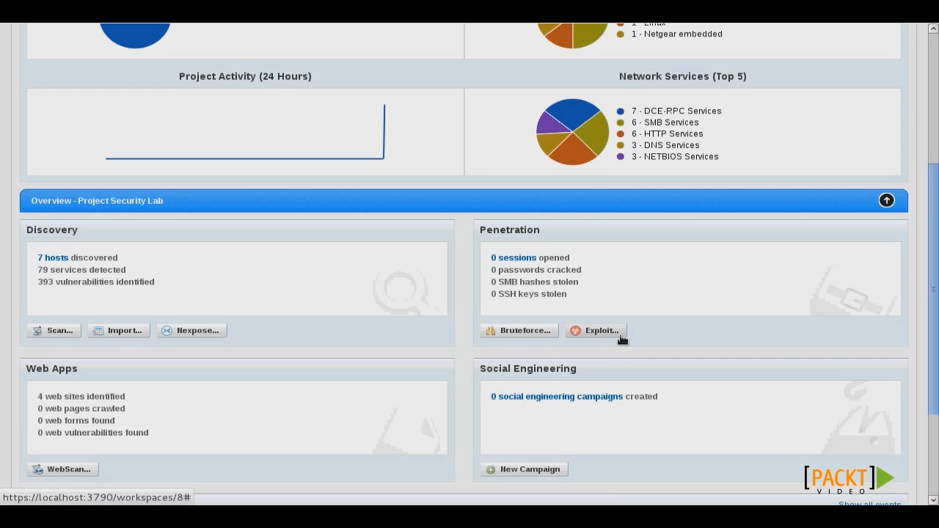
scroll("up", 3)
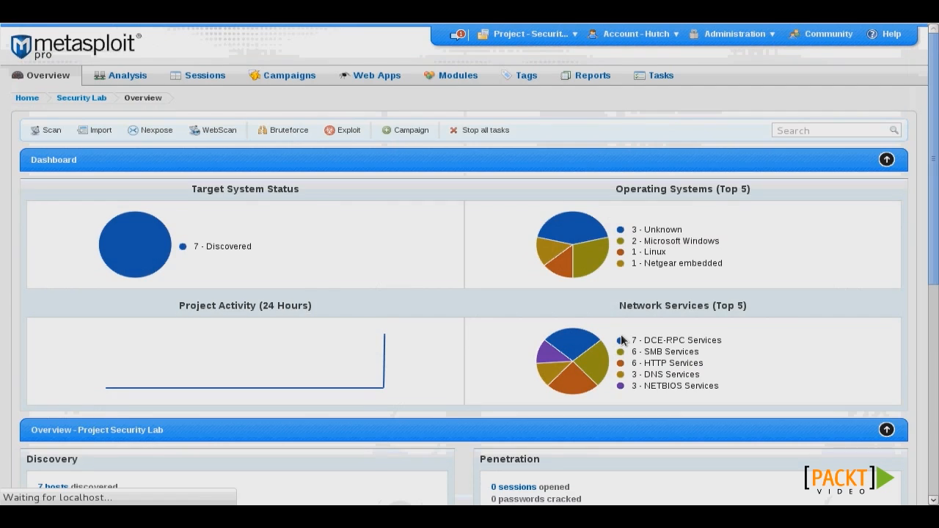
Run automated exploitation on target 192.168.199.130 with minimum reliability Great
left_click(343, 129)
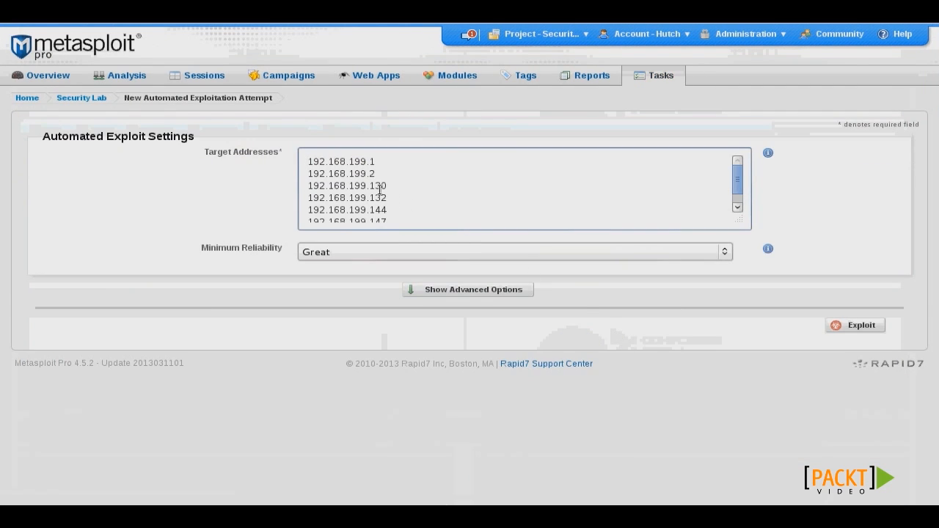
mouse_move(328, 161)
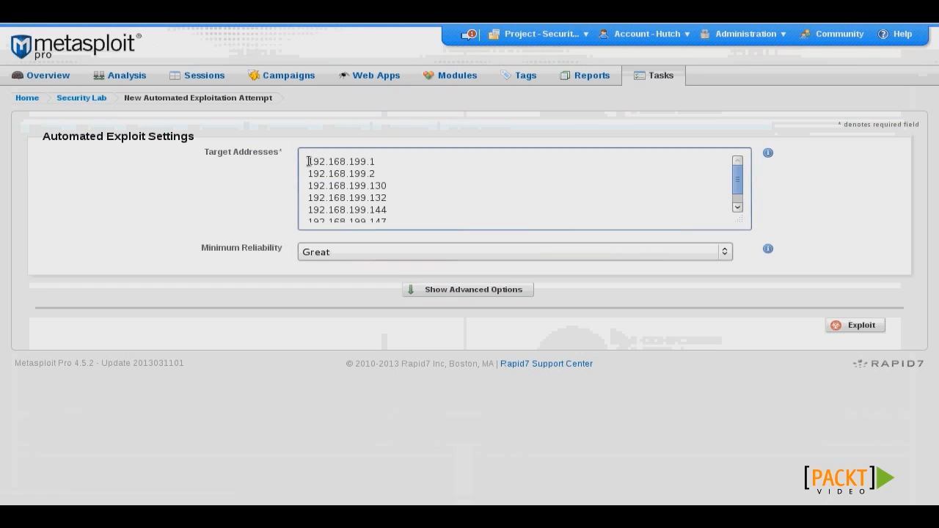
key("ctrl+a")
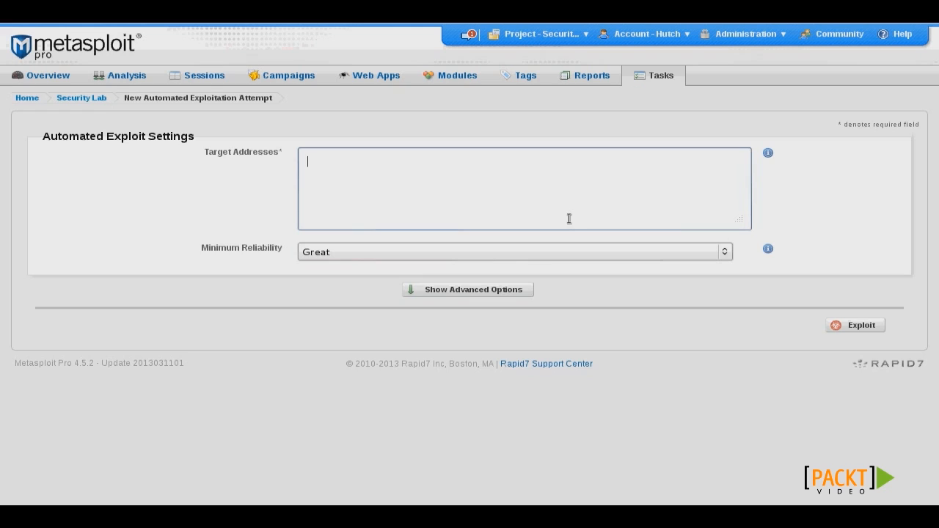
type("192.168.1")
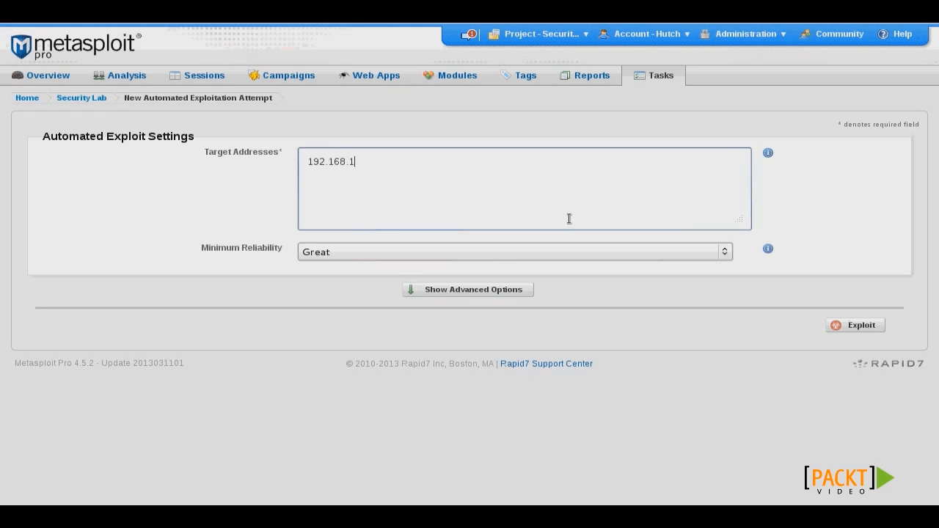
type("99.130")
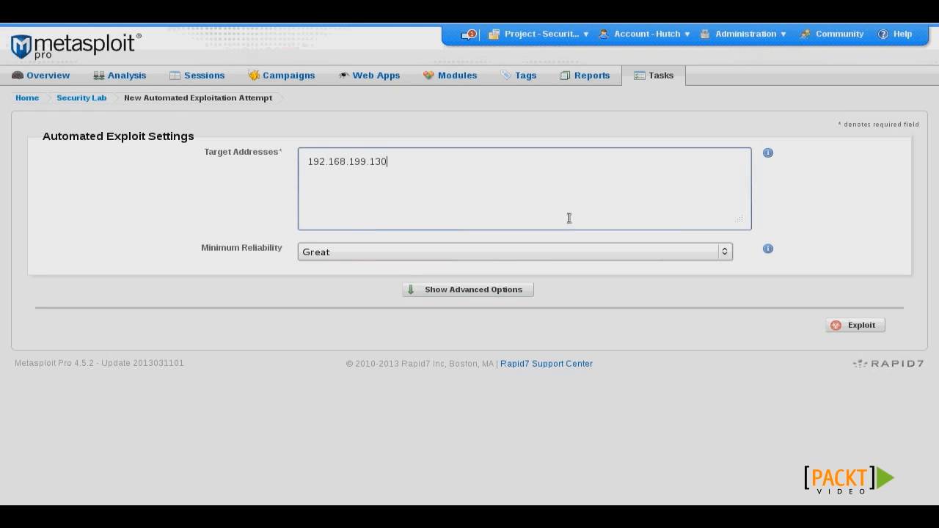
mouse_move(726, 257)
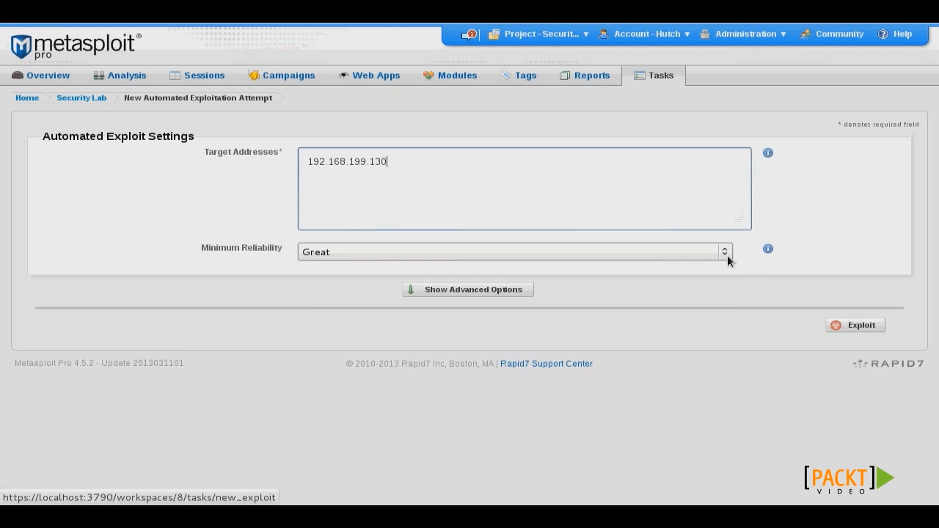
left_click(724, 252)
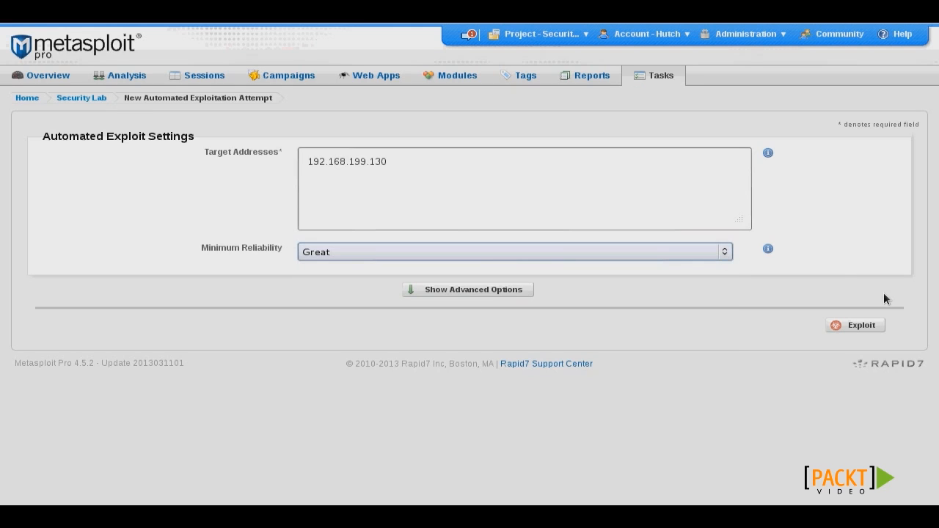
mouse_move(861, 257)
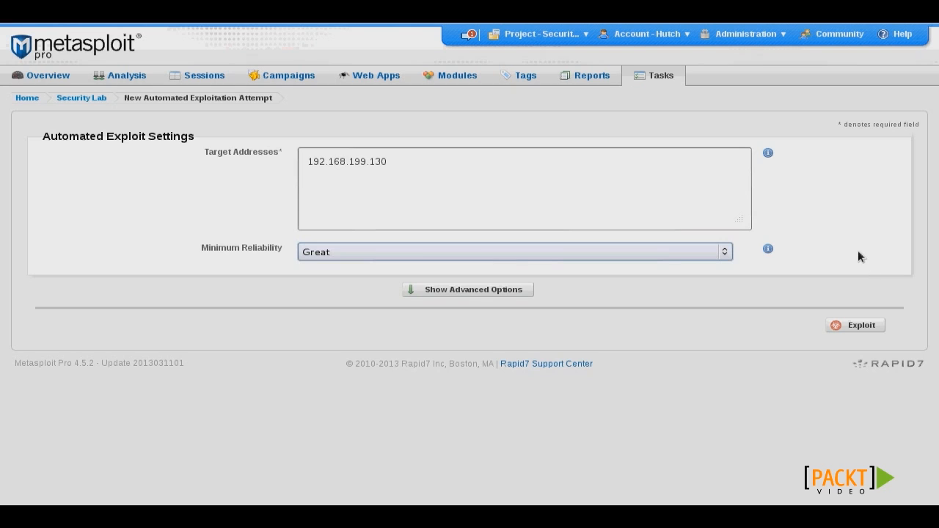
mouse_move(855, 325)
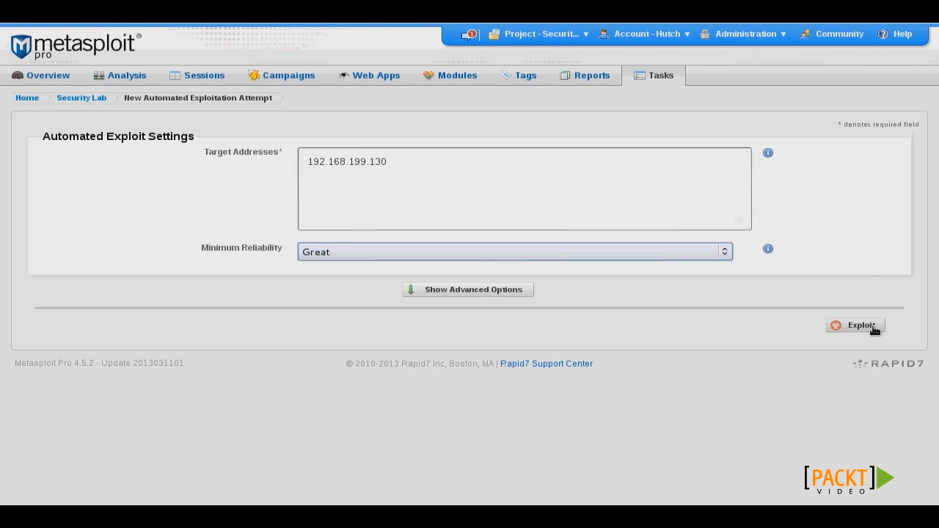
left_click(855, 325)
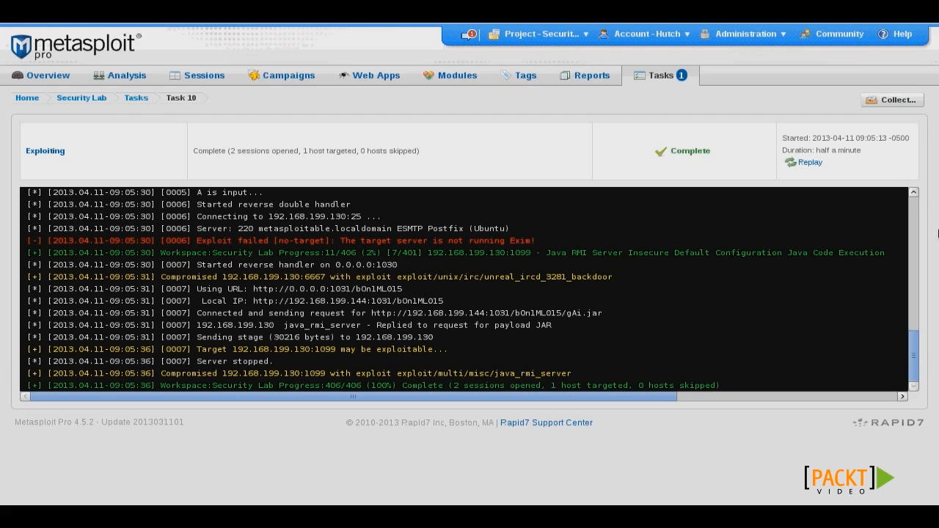
mouse_move(531, 311)
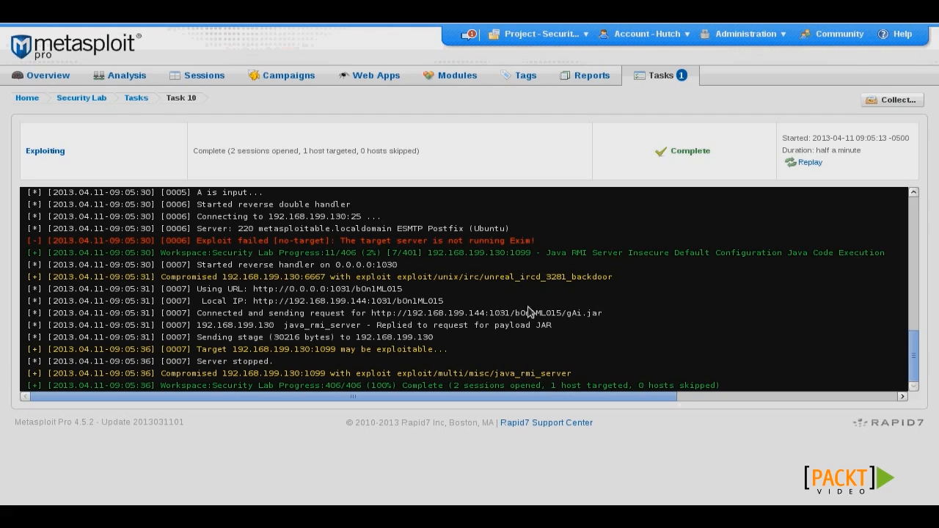
mouse_move(451, 386)
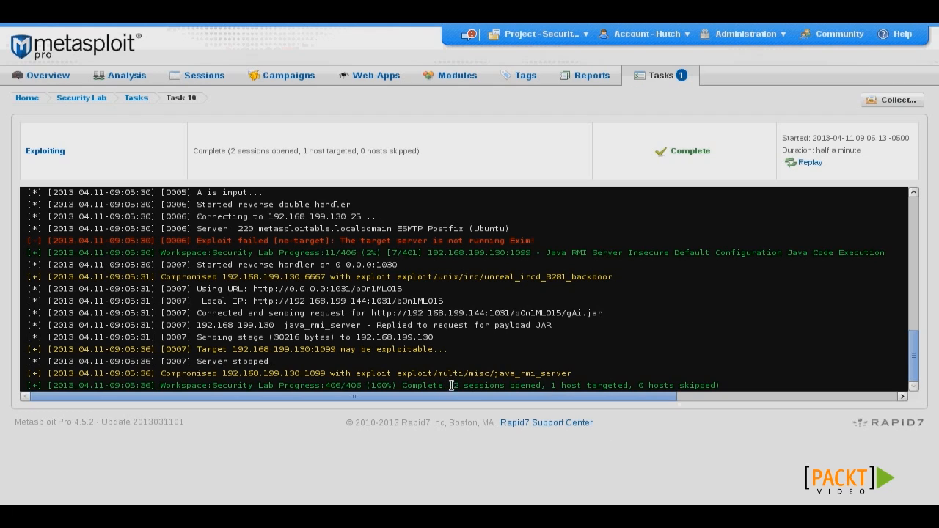
Read the Task 10 log showing UnrealIRCd (6667) and Java RMI (1099) exploits succeeding
left_click_drag(451, 385, 645, 385)
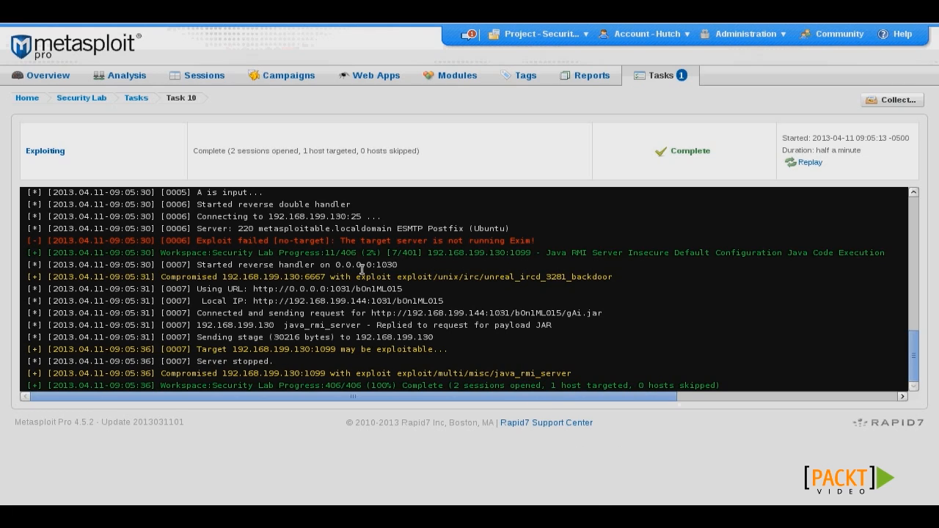
mouse_move(243, 180)
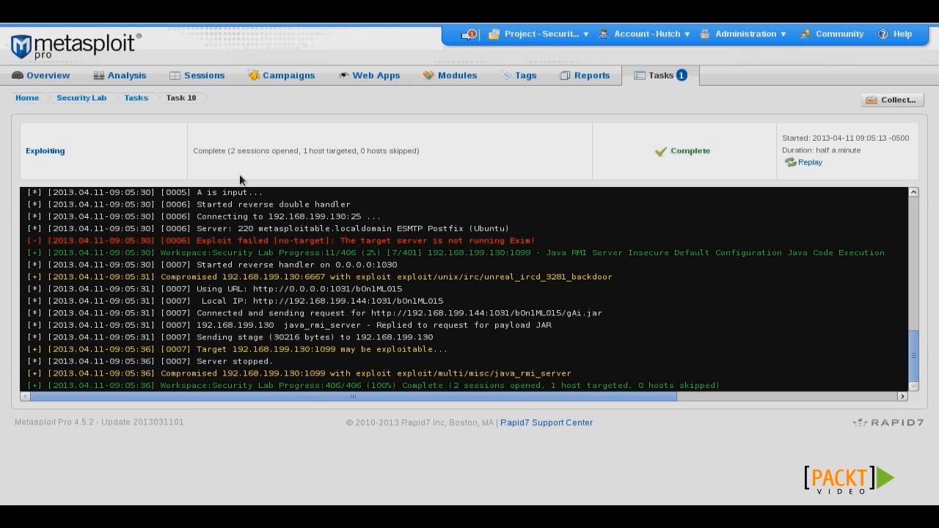
mouse_move(231, 132)
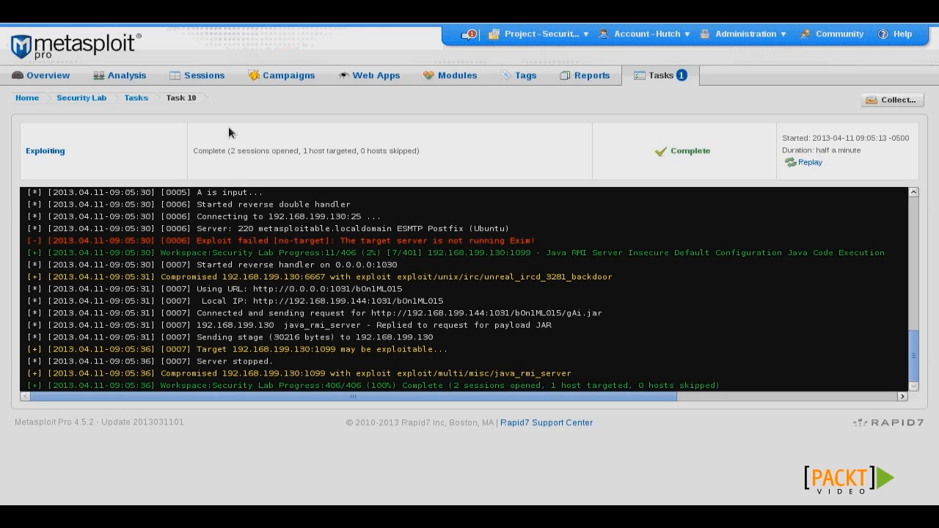
Open Session 19 from the Sessions list and bring up Collect System Data
left_click(204, 75)
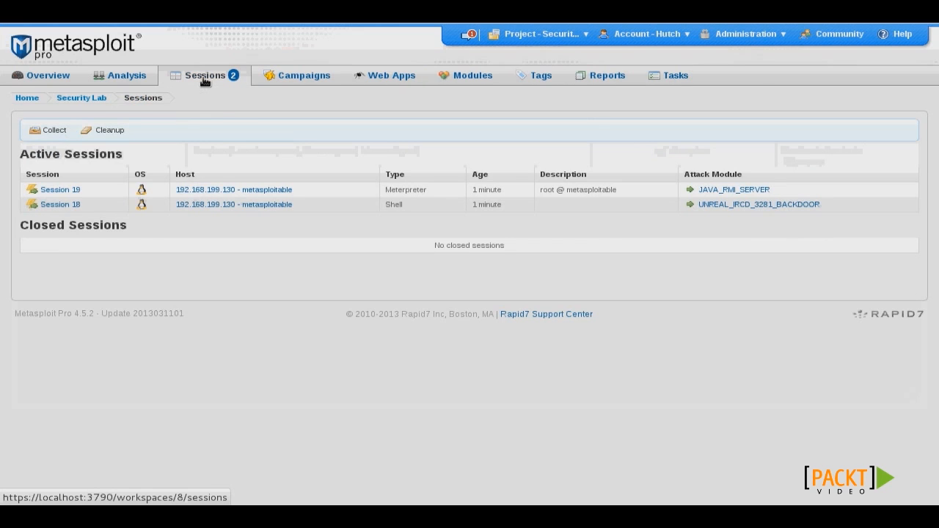
mouse_move(325, 204)
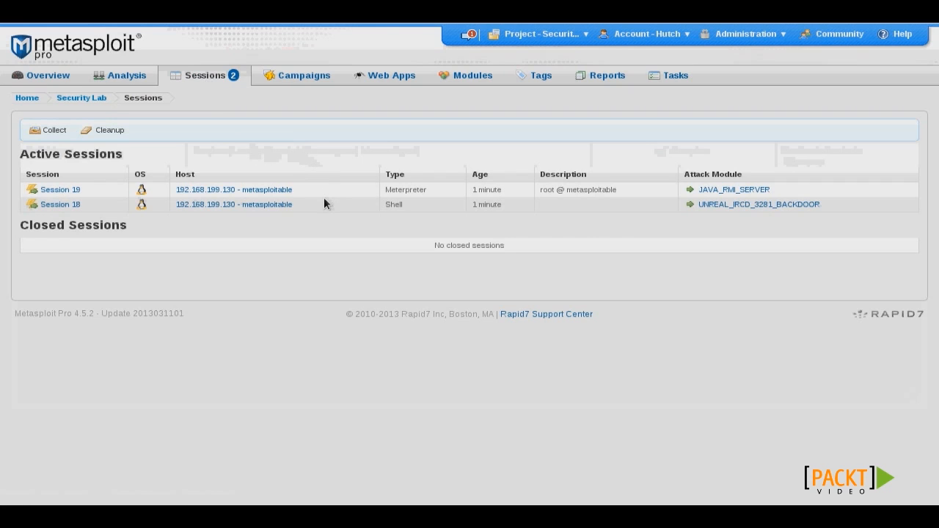
mouse_move(304, 207)
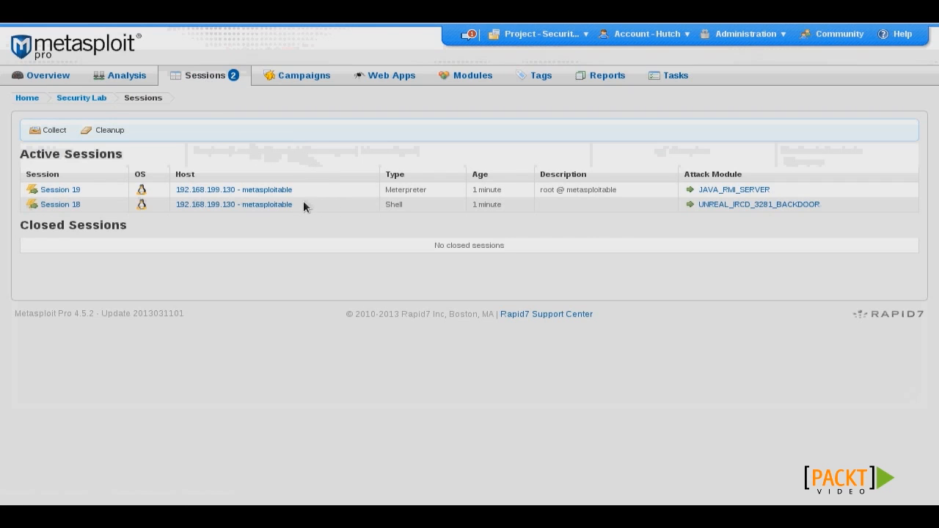
mouse_move(257, 193)
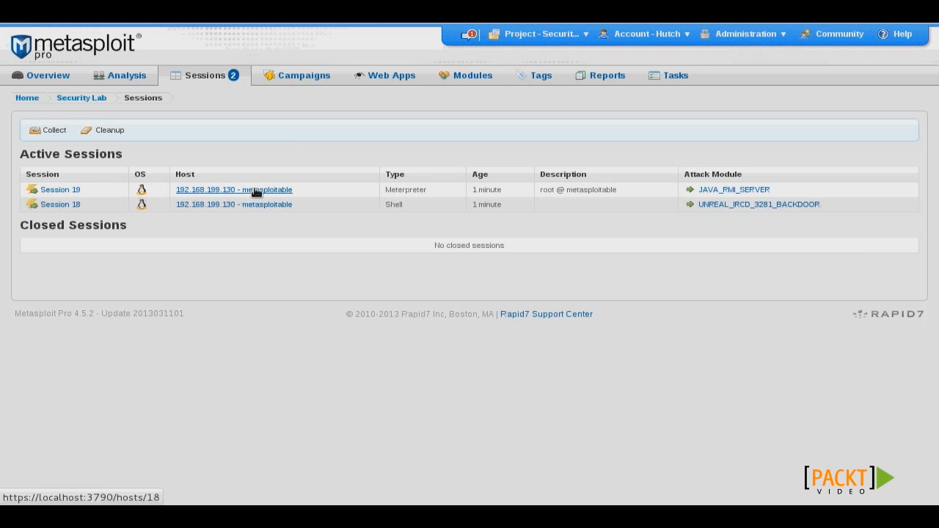
mouse_move(60, 190)
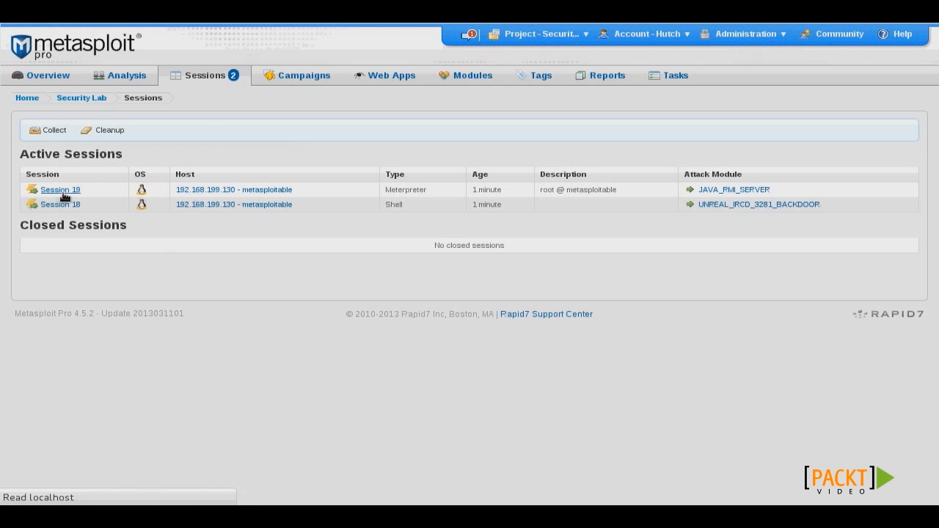
left_click(61, 189)
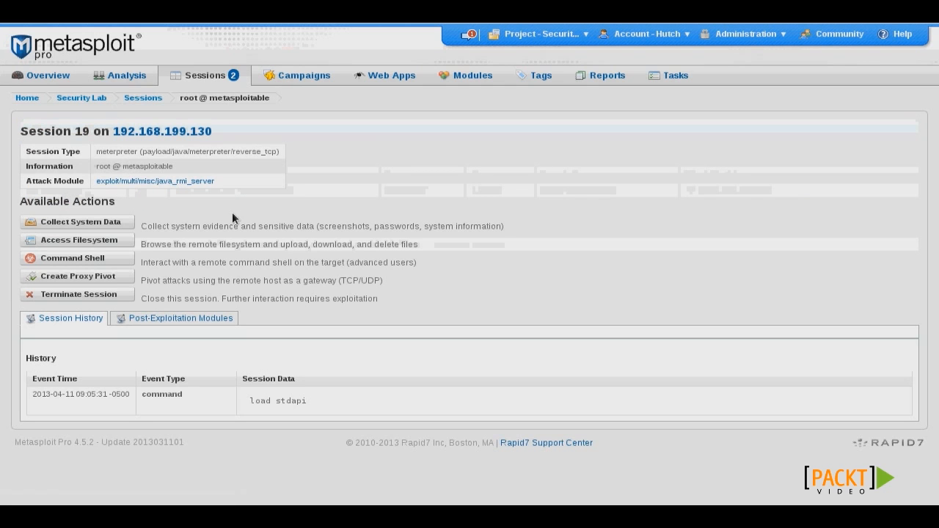
mouse_move(151, 231)
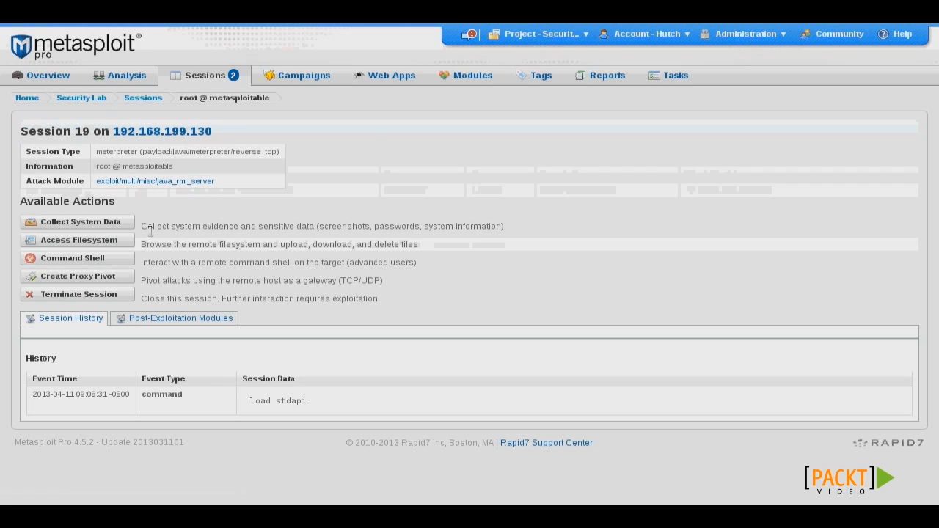
mouse_move(215, 279)
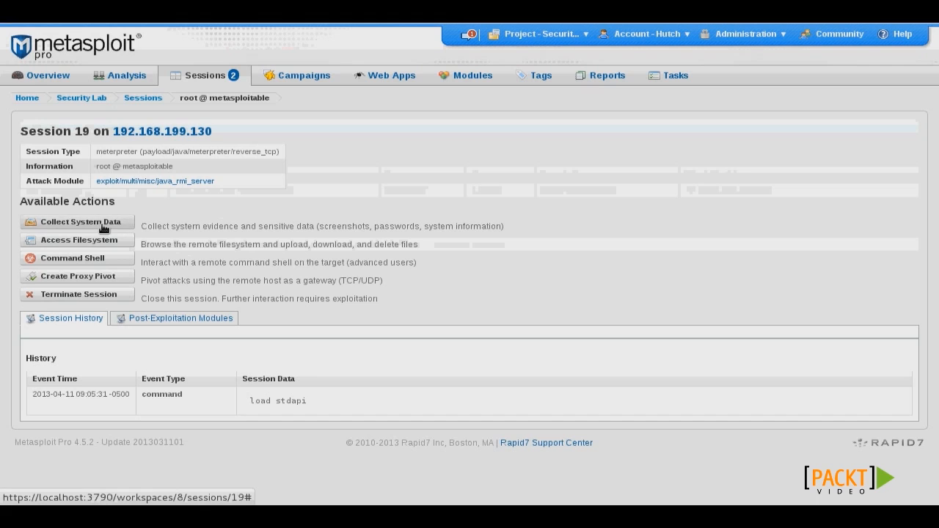
left_click(78, 222)
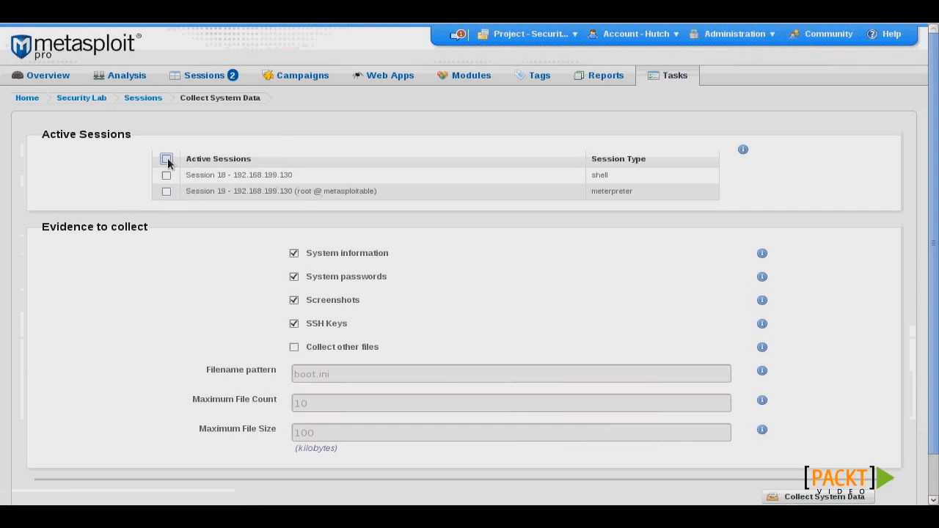
Collect system data from sessions 18 and 19, then return to the sessions list
left_click(166, 159)
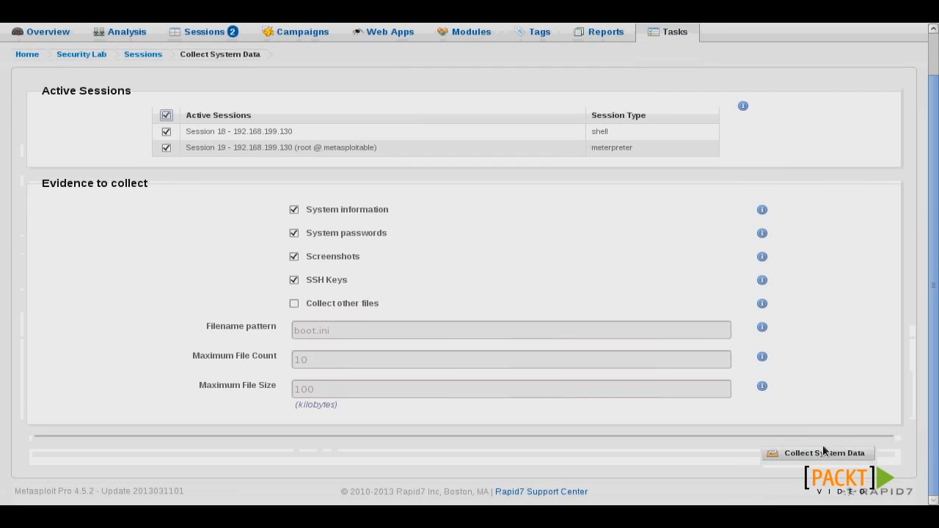
left_click(824, 453)
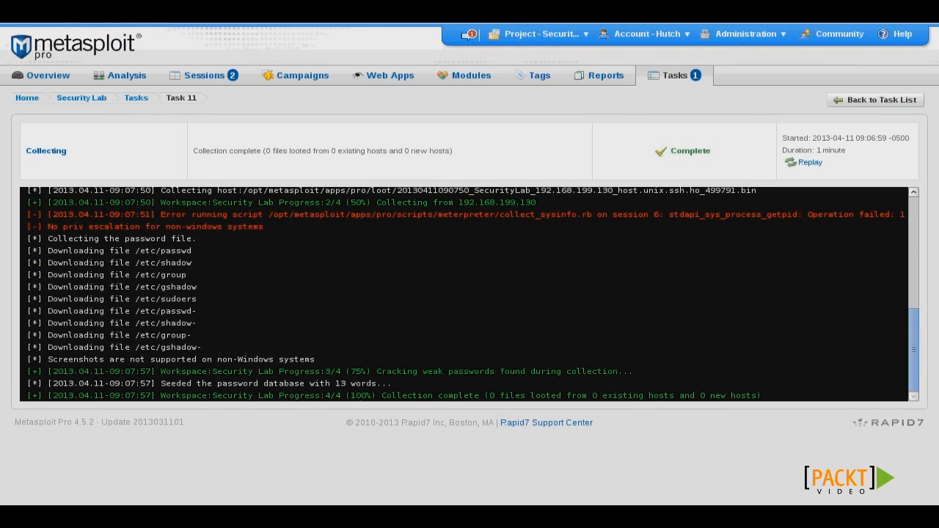
mouse_move(198, 125)
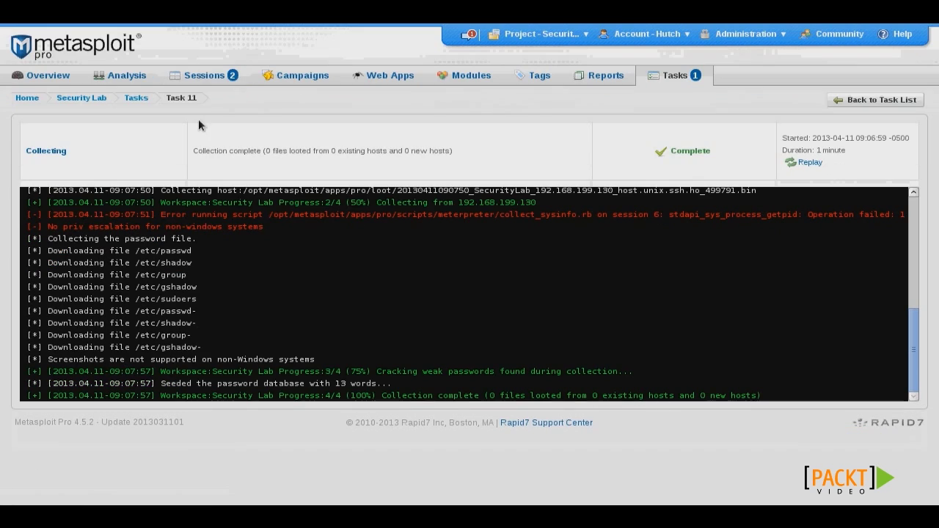
left_click(204, 75)
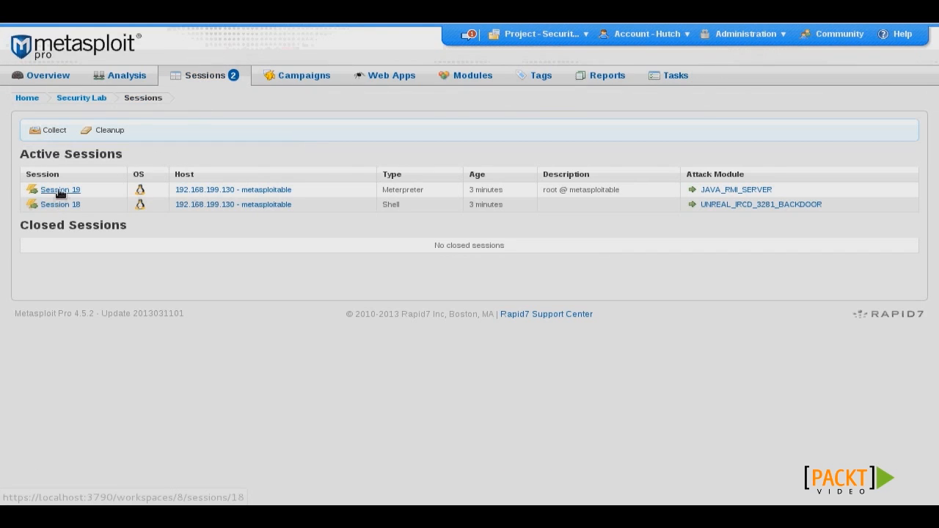
Open Session 19's filesystem browser showing root directories like bin, etc and home
left_click(59, 189)
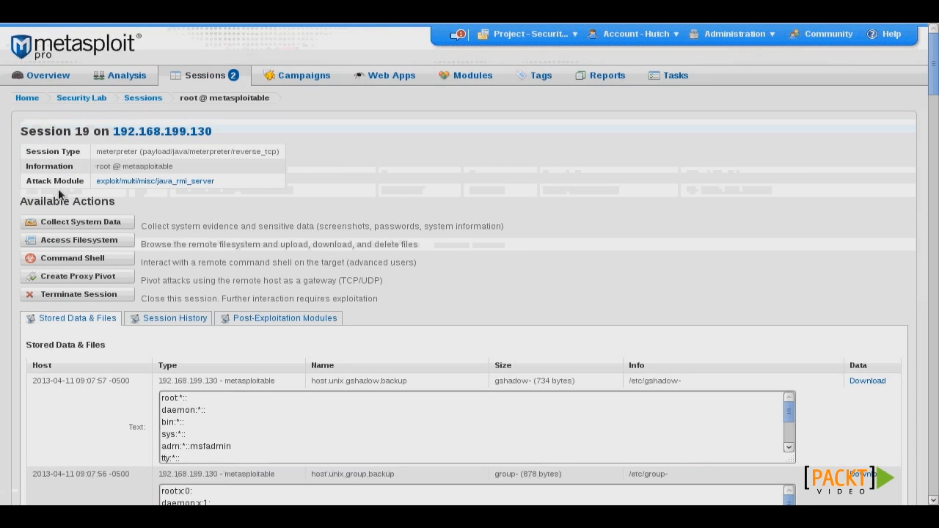
mouse_move(246, 239)
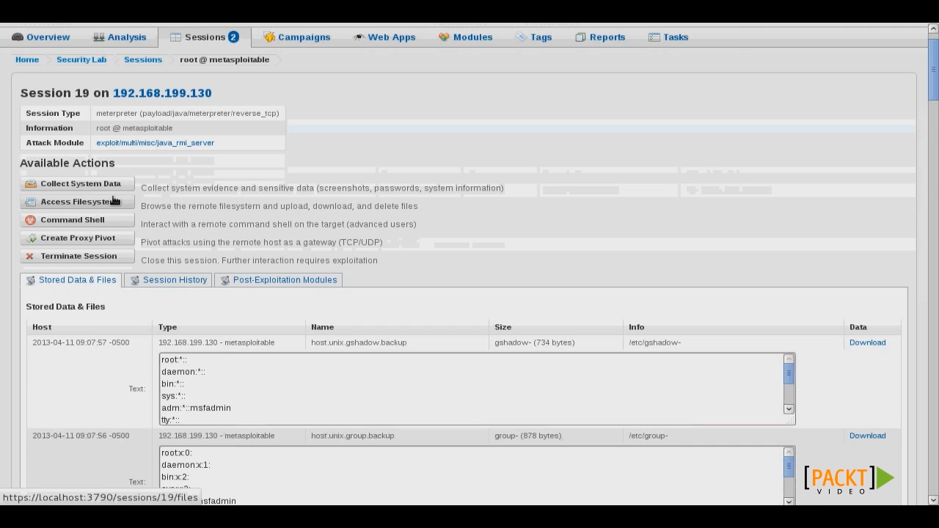
mouse_move(123, 204)
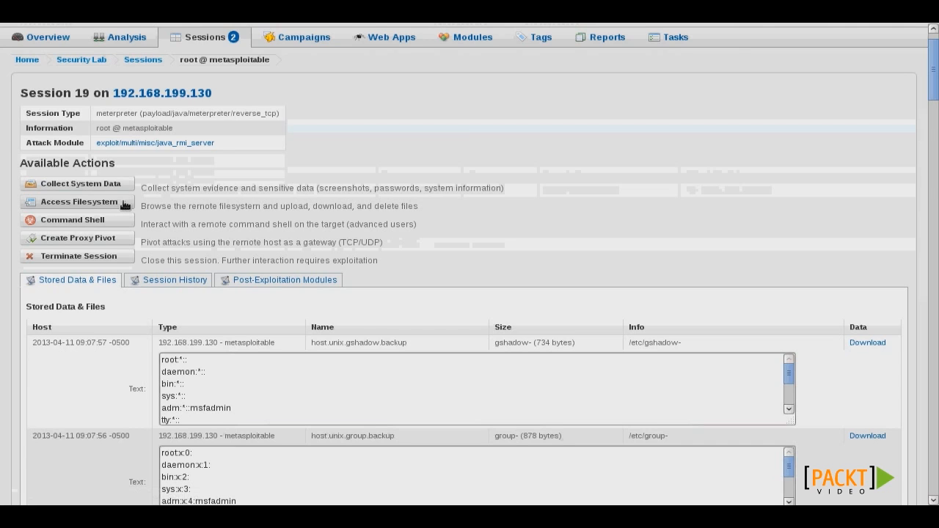
left_click(79, 202)
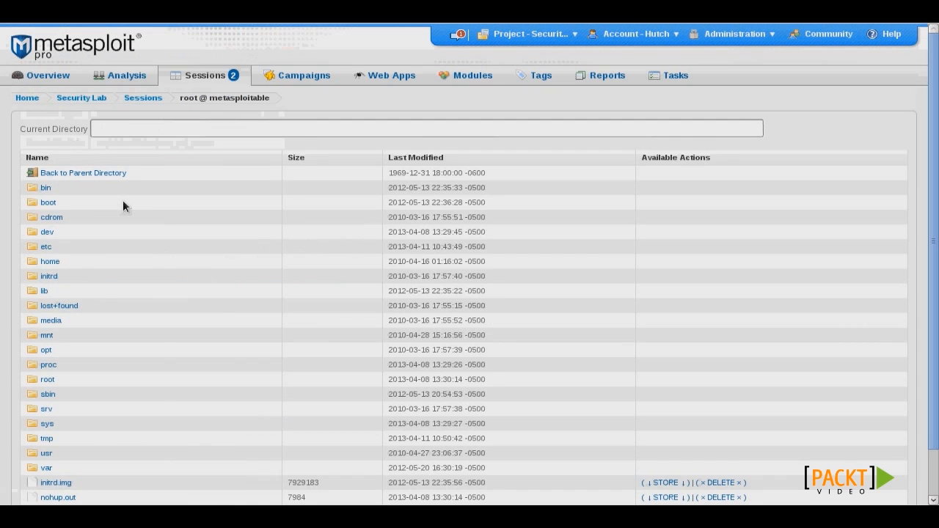
Browse the target's file system into /home/msfadmin
scroll("down", 3)
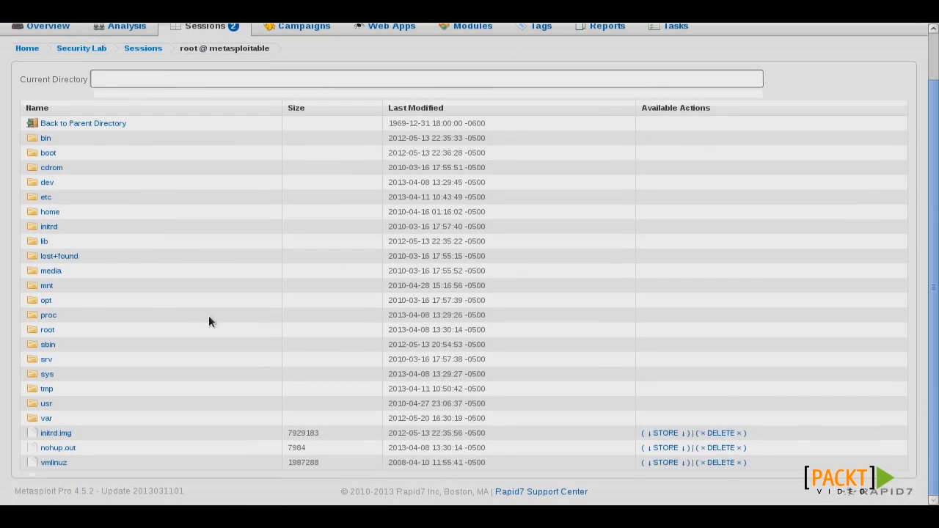
mouse_move(102, 226)
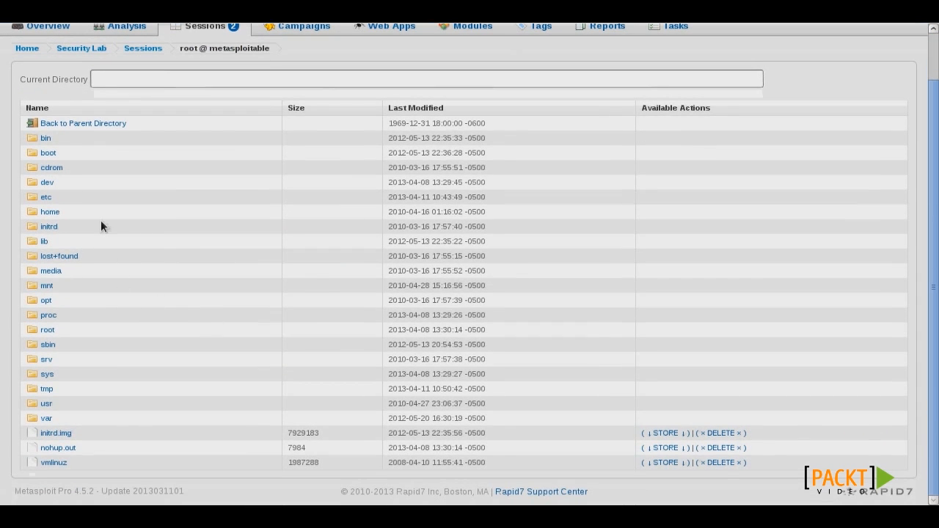
mouse_move(99, 221)
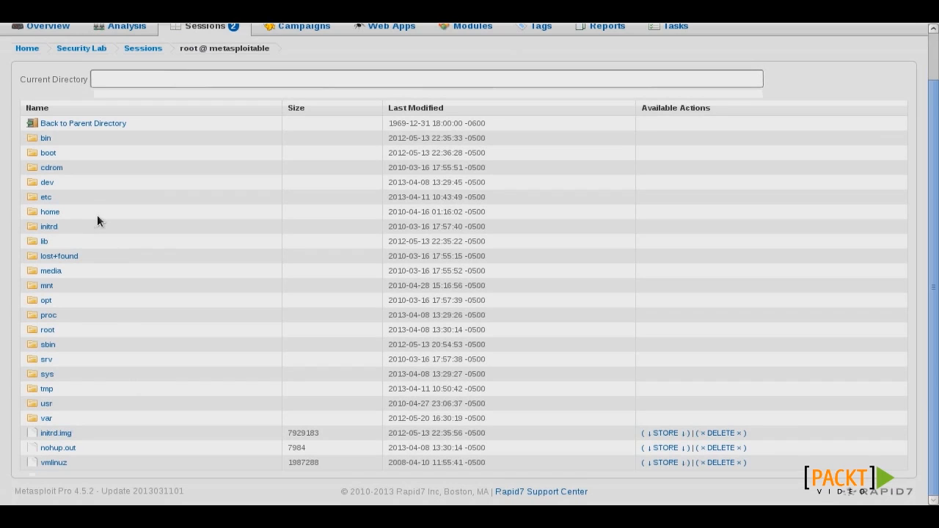
left_click(50, 212)
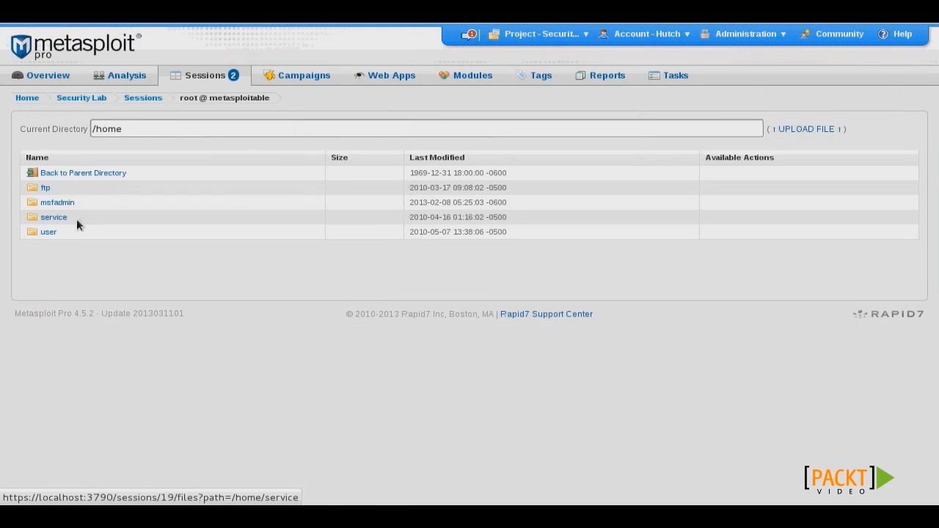
left_click(58, 202)
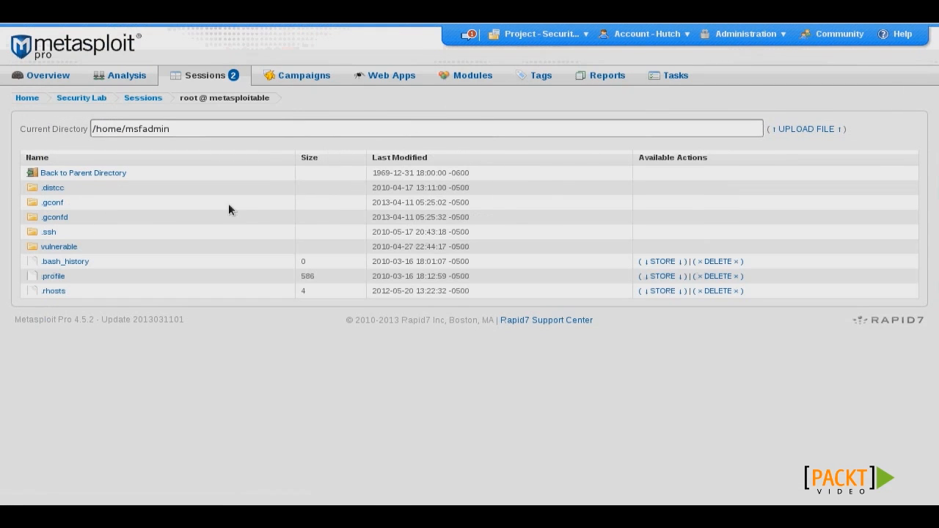
mouse_move(41, 75)
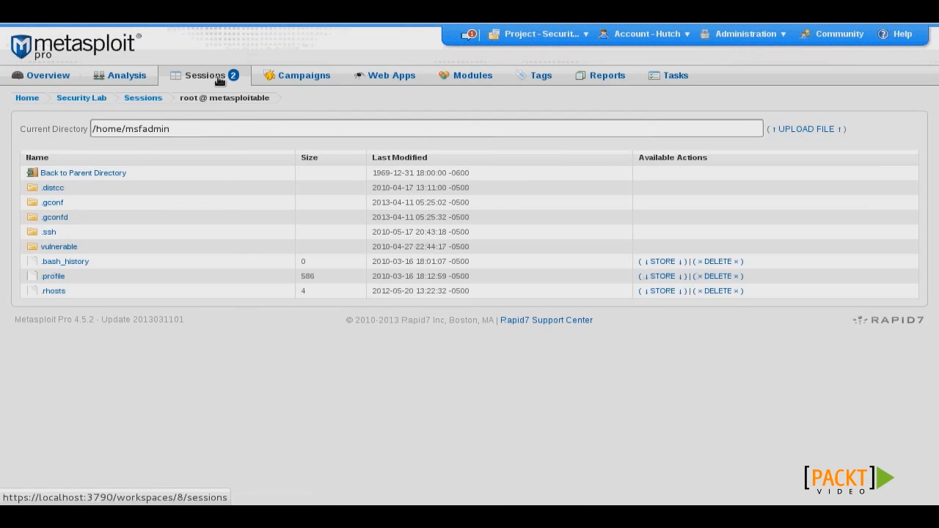
Reopen Session 19's details page from the Sessions list
left_click(142, 97)
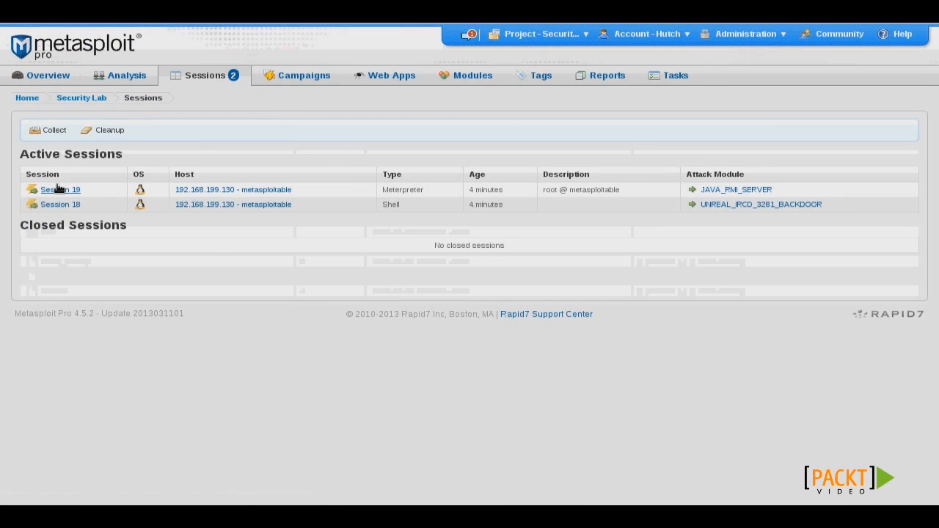
left_click(60, 189)
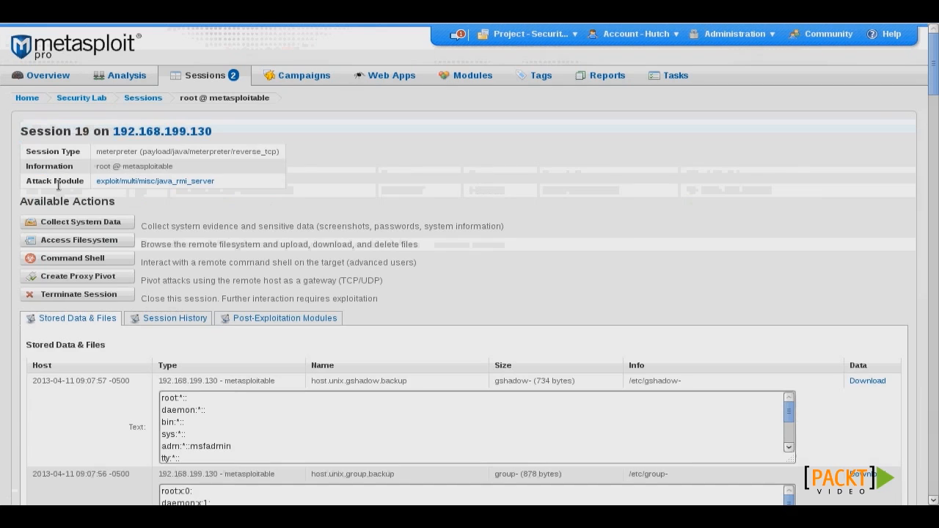
mouse_move(125, 258)
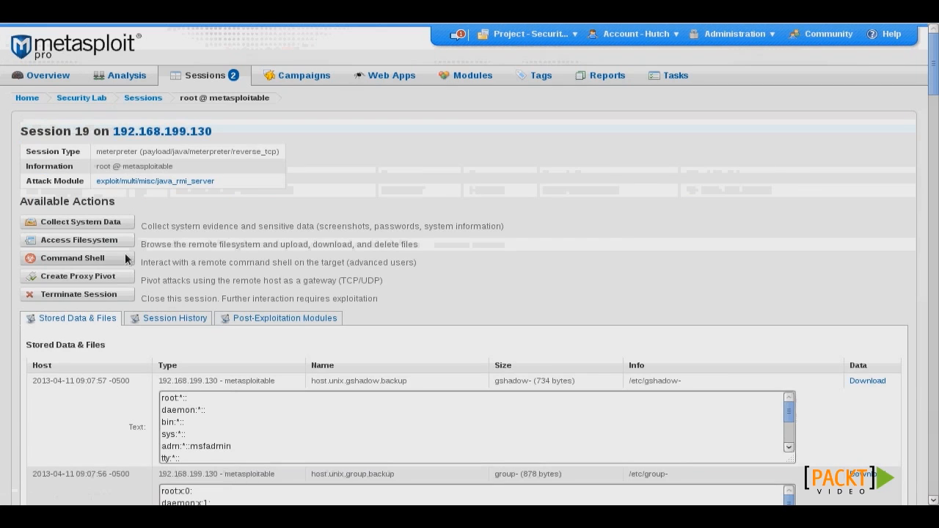
mouse_move(120, 264)
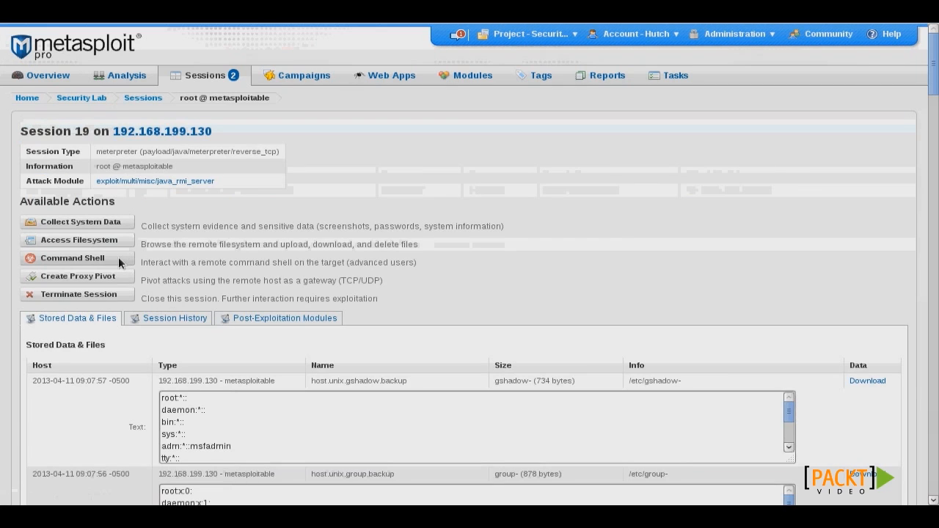
Open a Meterpreter shell on Session 19 and change into /root
left_click(72, 258)
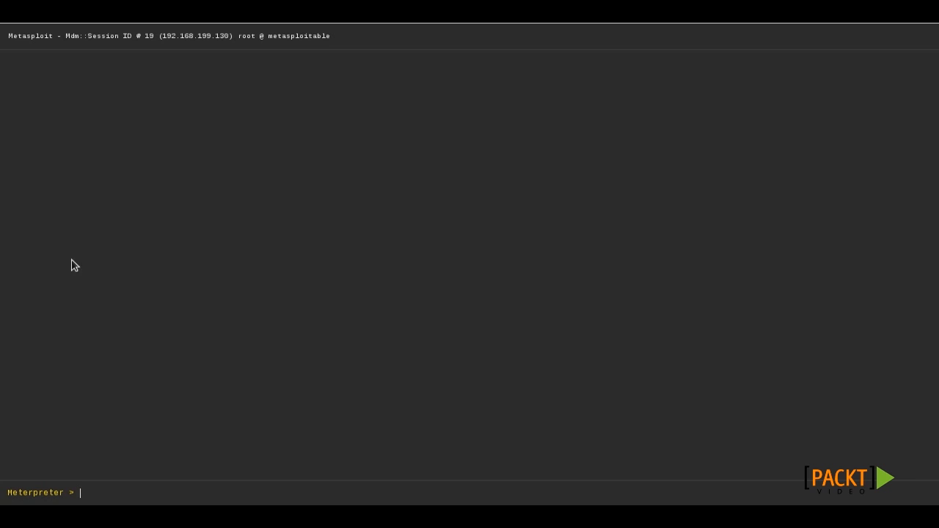
mouse_move(373, 495)
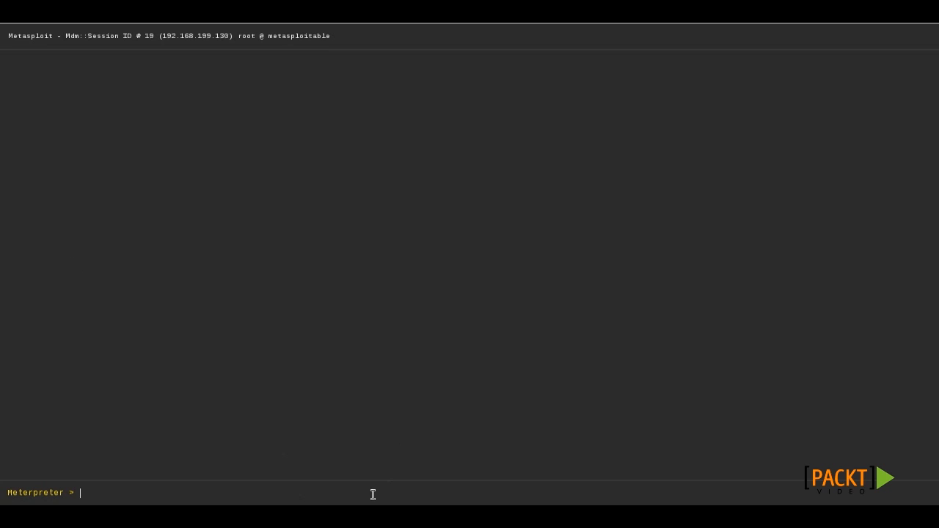
type("cd /r")
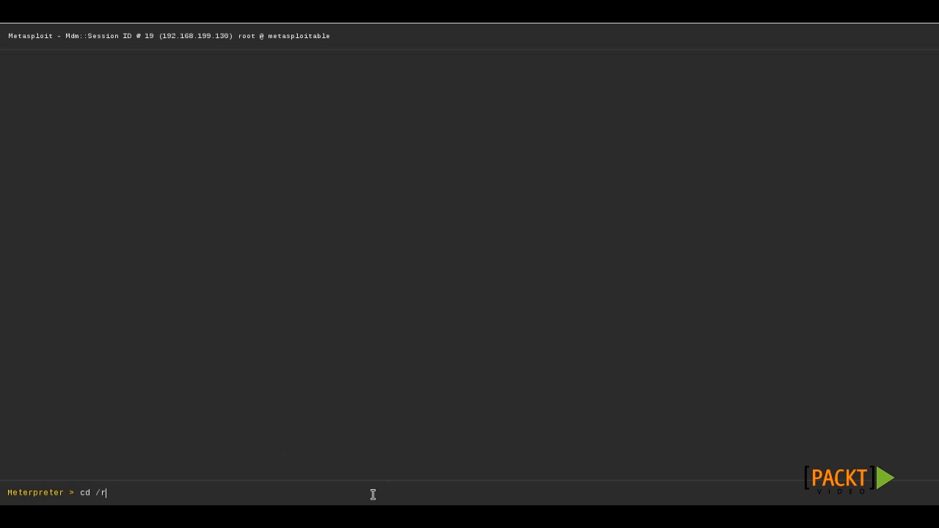
key("Return")
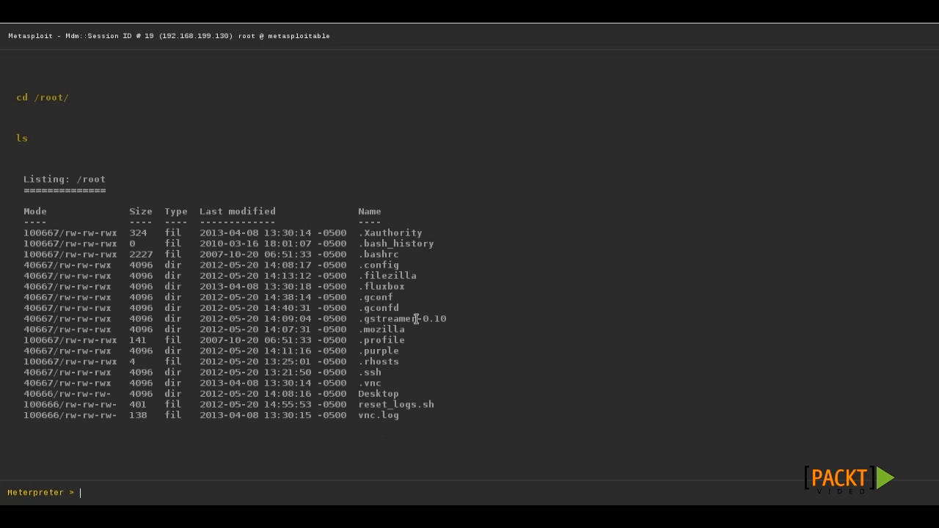
mouse_move(495, 281)
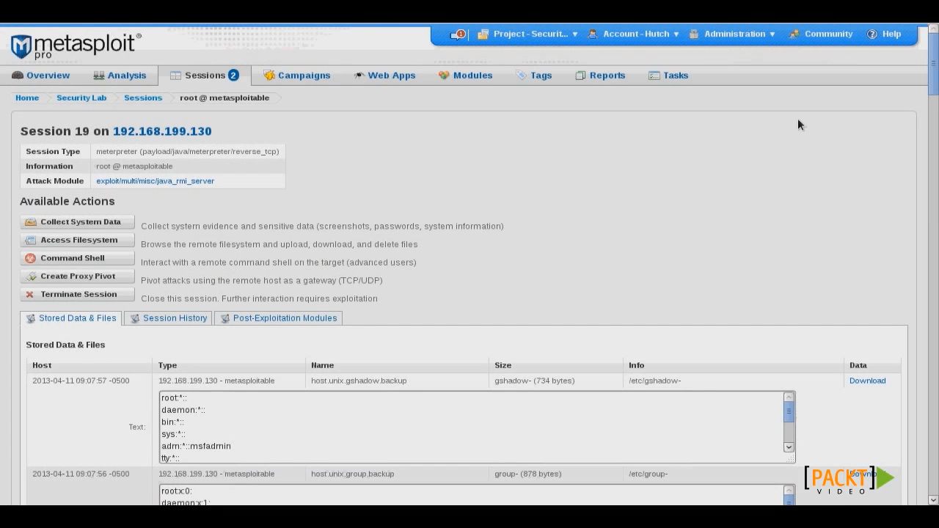
scroll("down", 3)
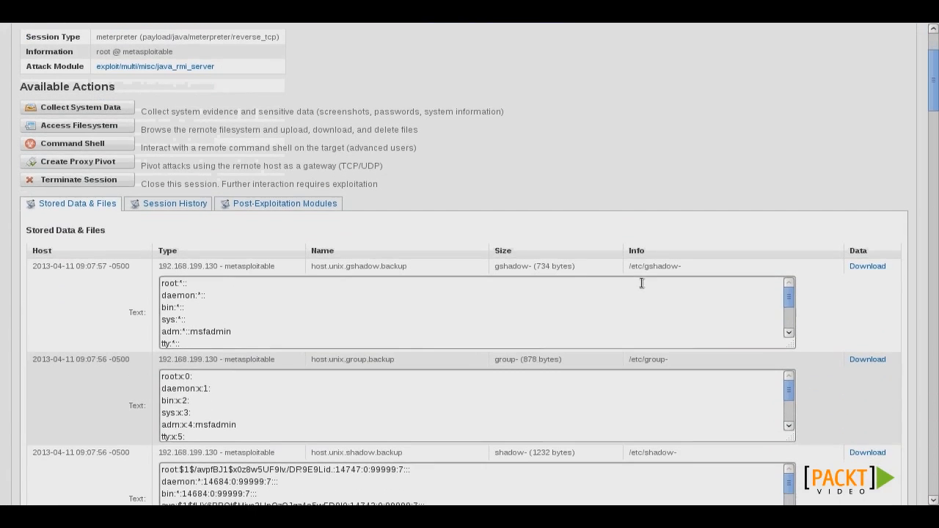
scroll("down", 3)
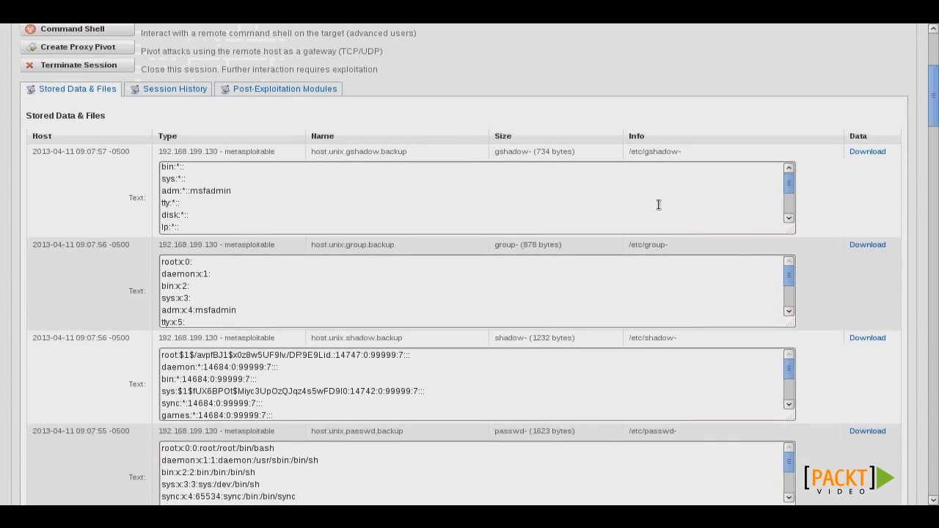
scroll("down", 3)
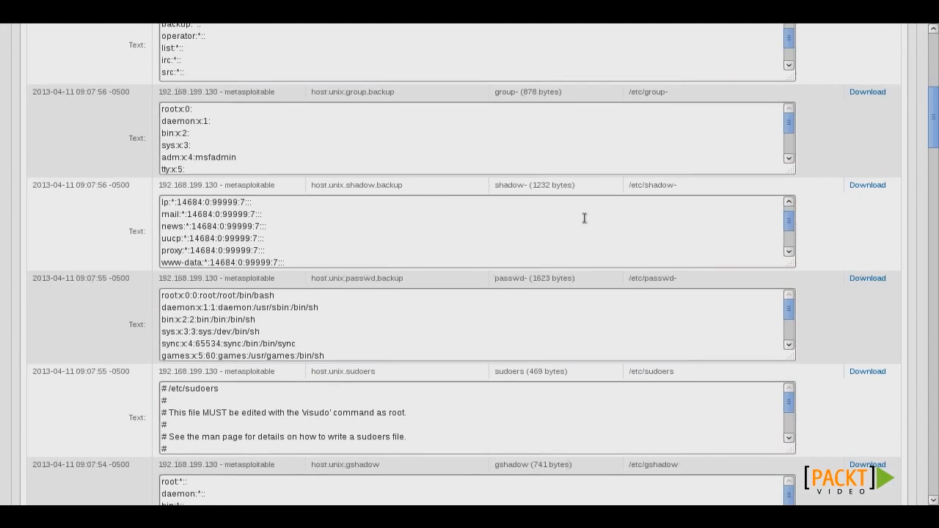
scroll("down", 3)
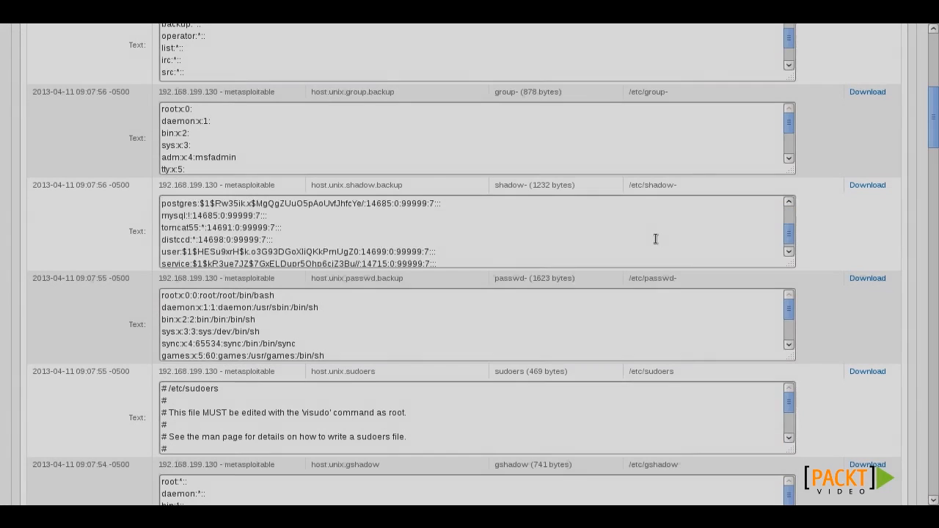